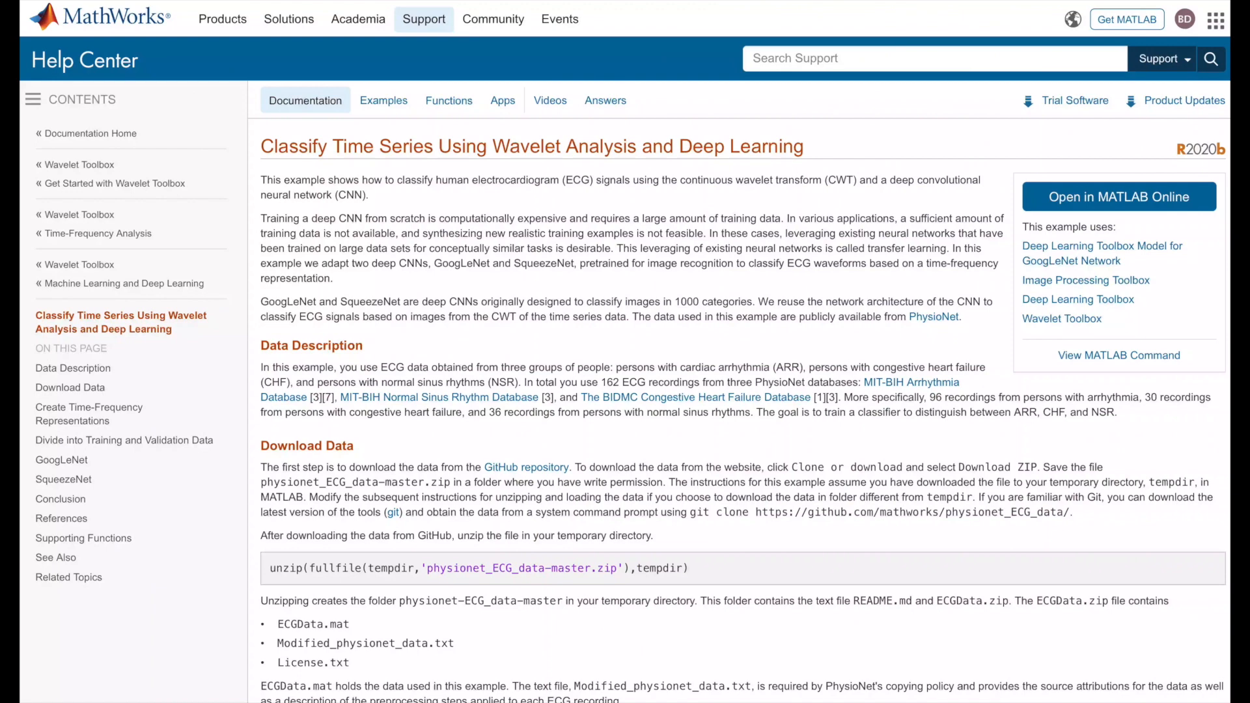
# Scroll the wavelet ECG example page down to the Create Time-Frequency Representations section
pyautogui.scroll(-3)
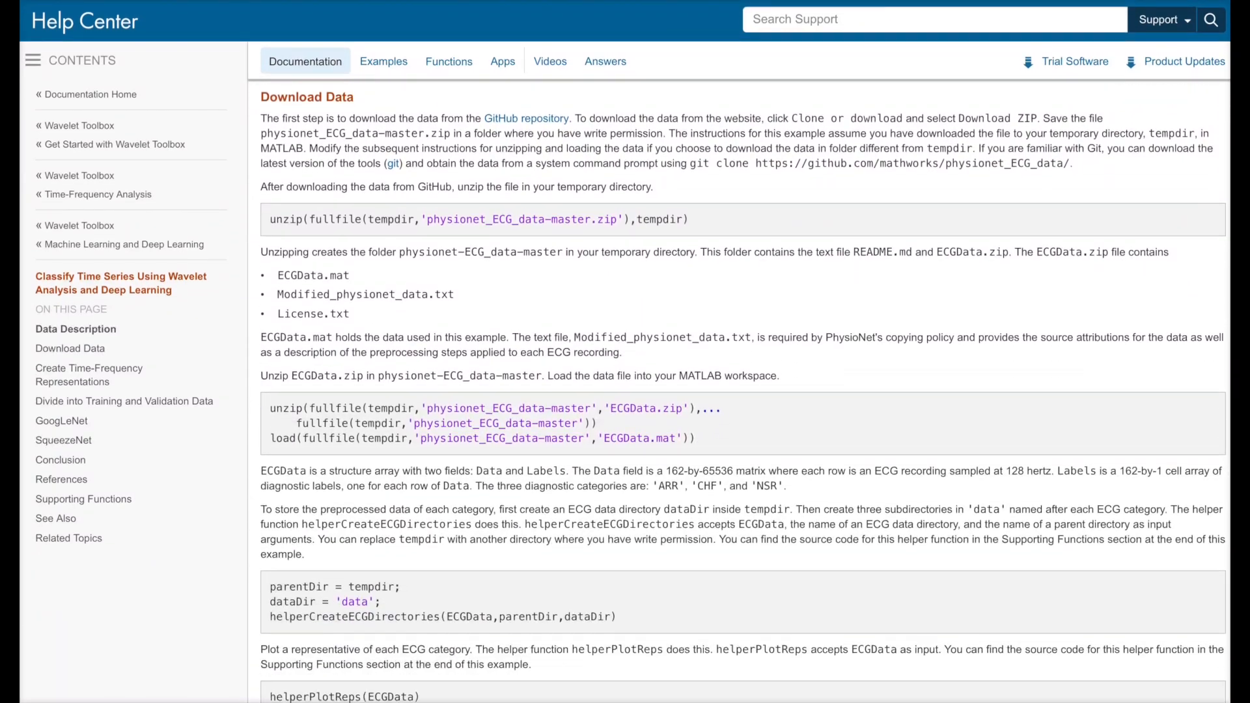
pyautogui.scroll(-3)
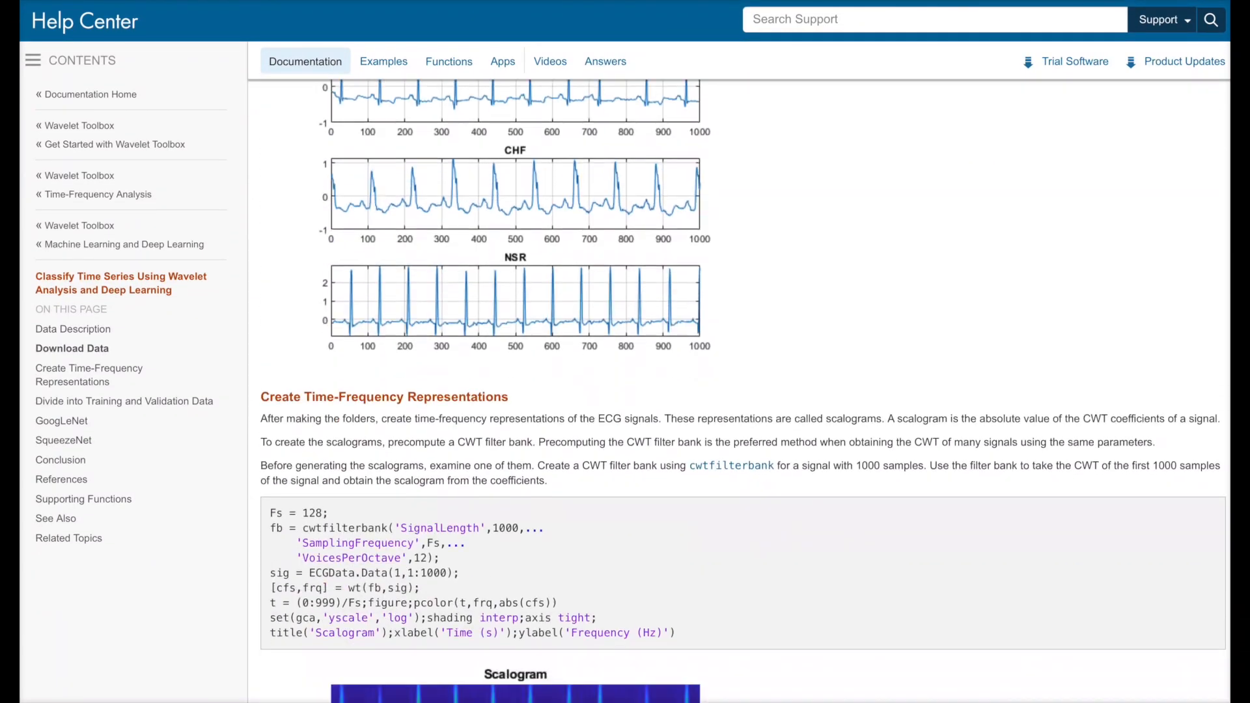
pyautogui.scroll(-3)
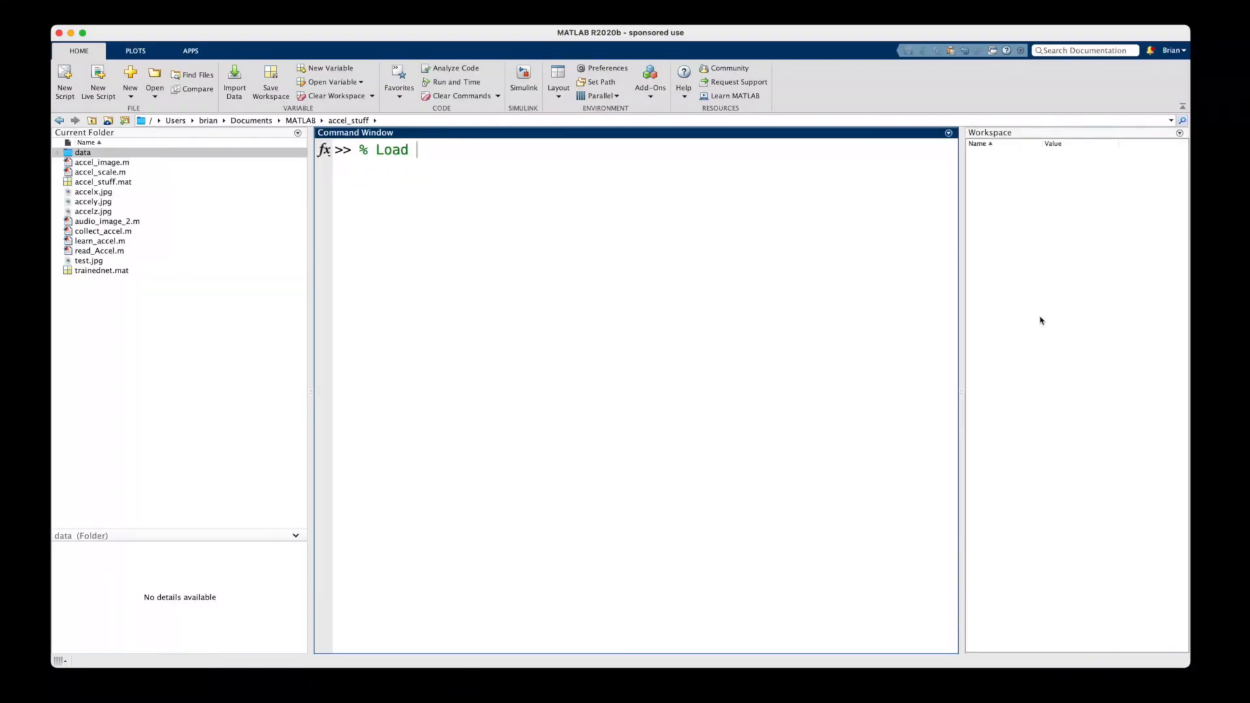
# Assign net = googlenet in the Command Window and run deepNetworkDesigner(net)
pyautogui.write('pretrained GoogLeNet')
pyautogui.write('net = googlenet;')
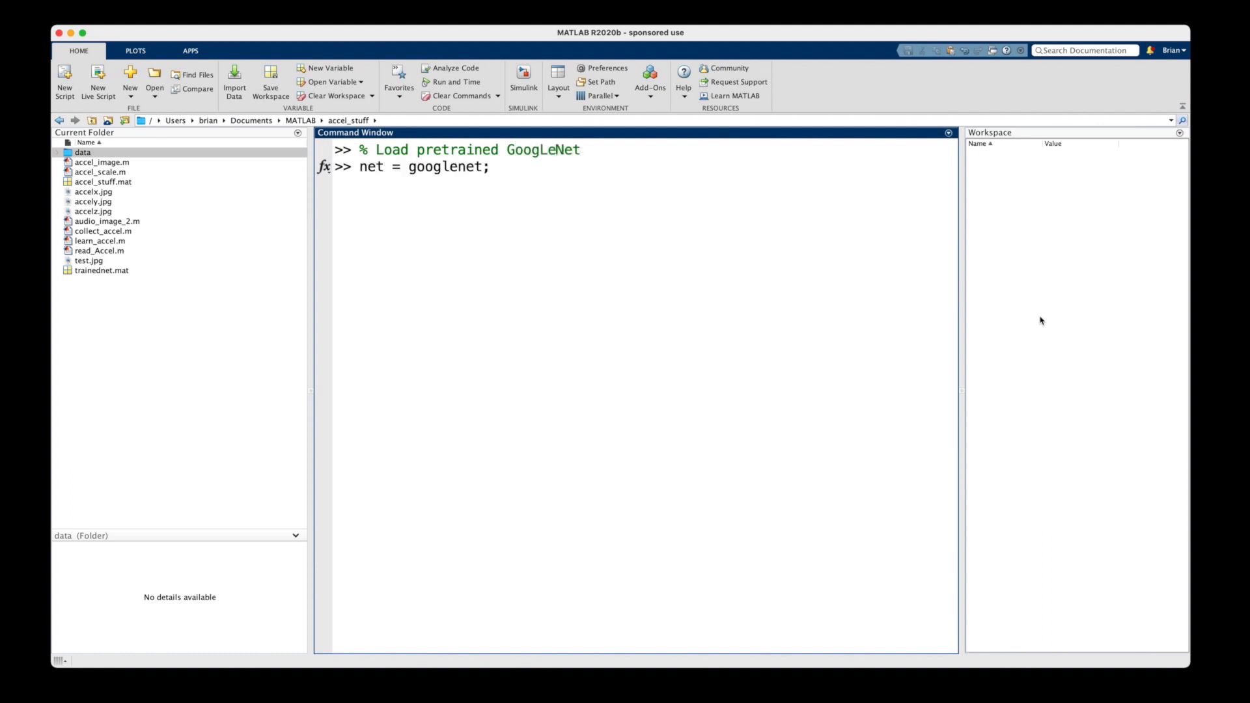
pyautogui.write('deepNetworkDesigner(')
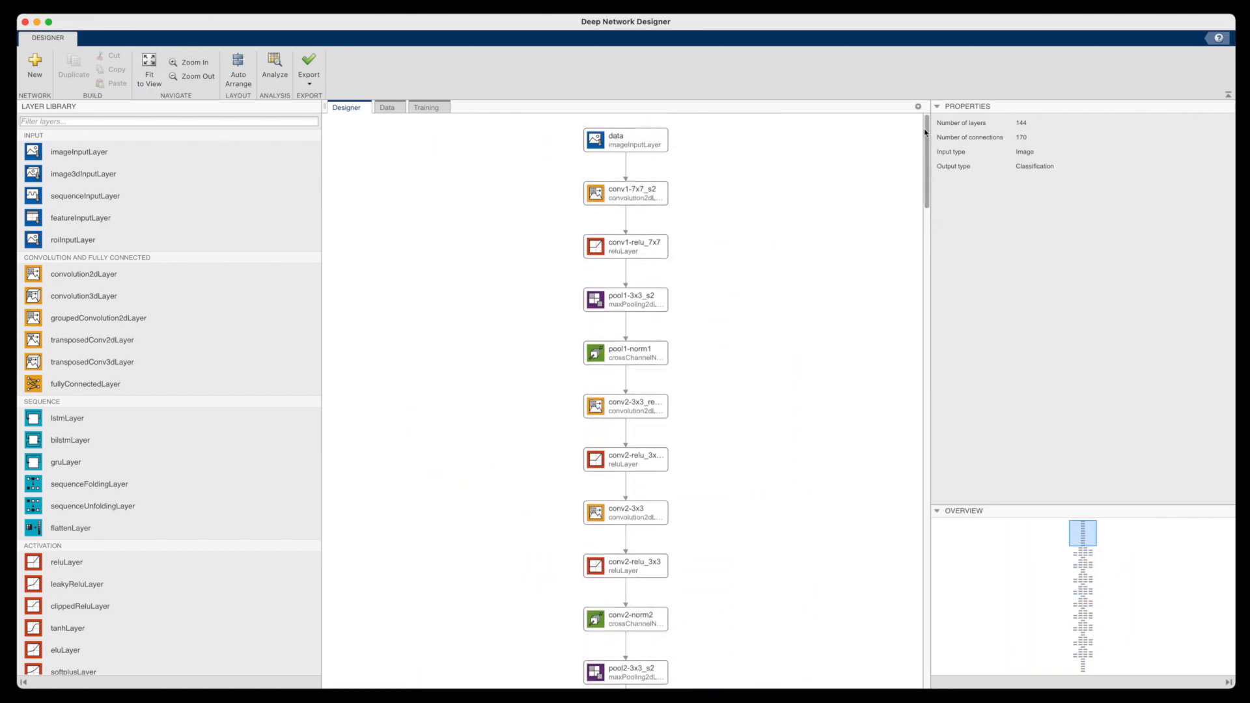
# Scroll the Designer canvas from the input layer through the inception modules to prob and output
pyautogui.scroll(-3)
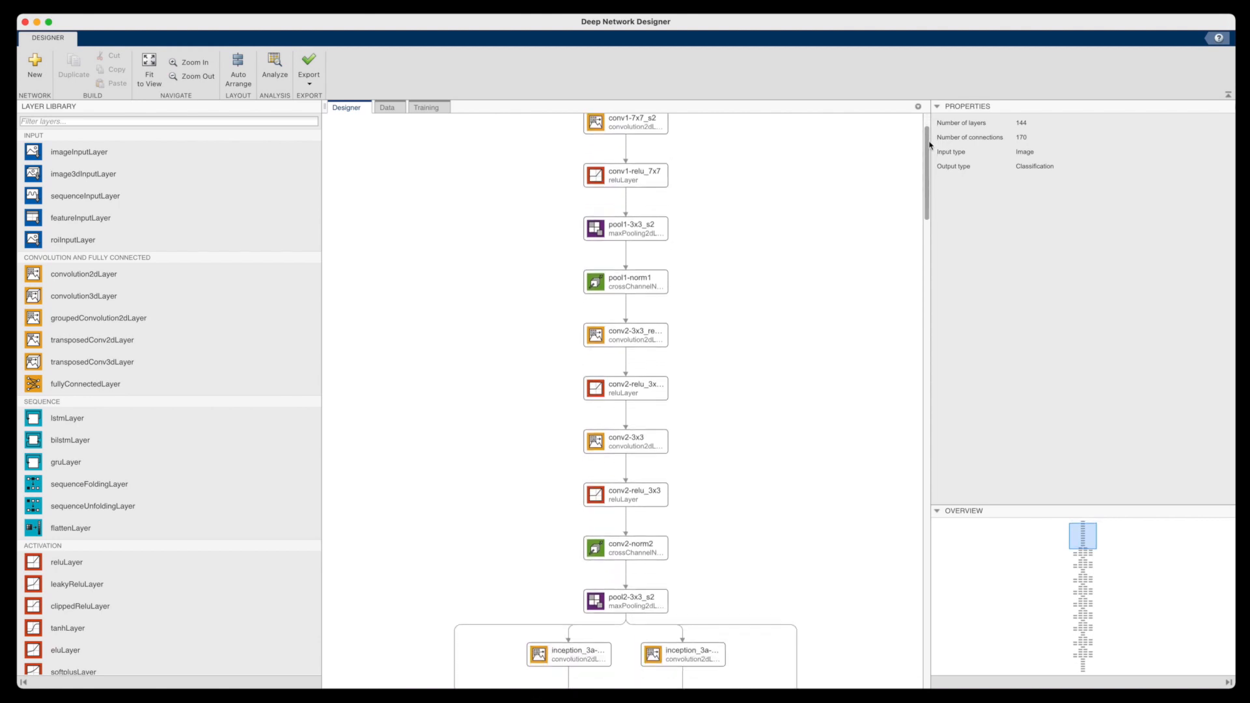
pyautogui.scroll(-3)
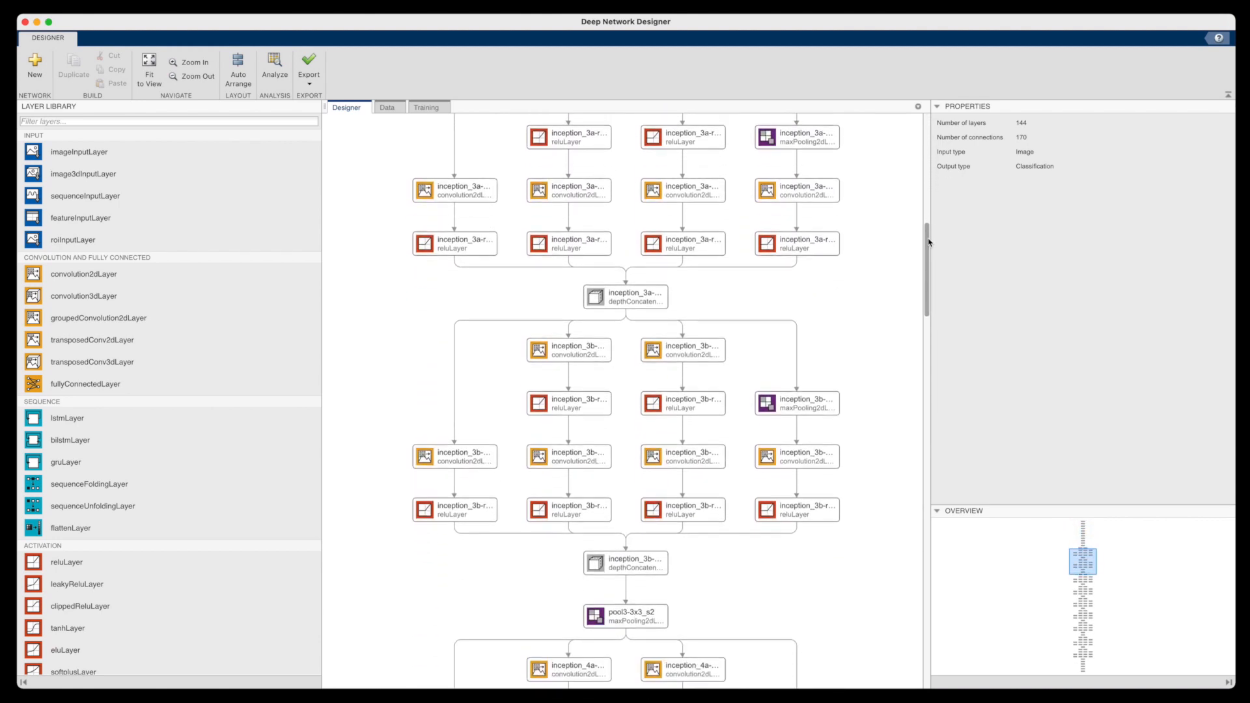
pyautogui.scroll(-3)
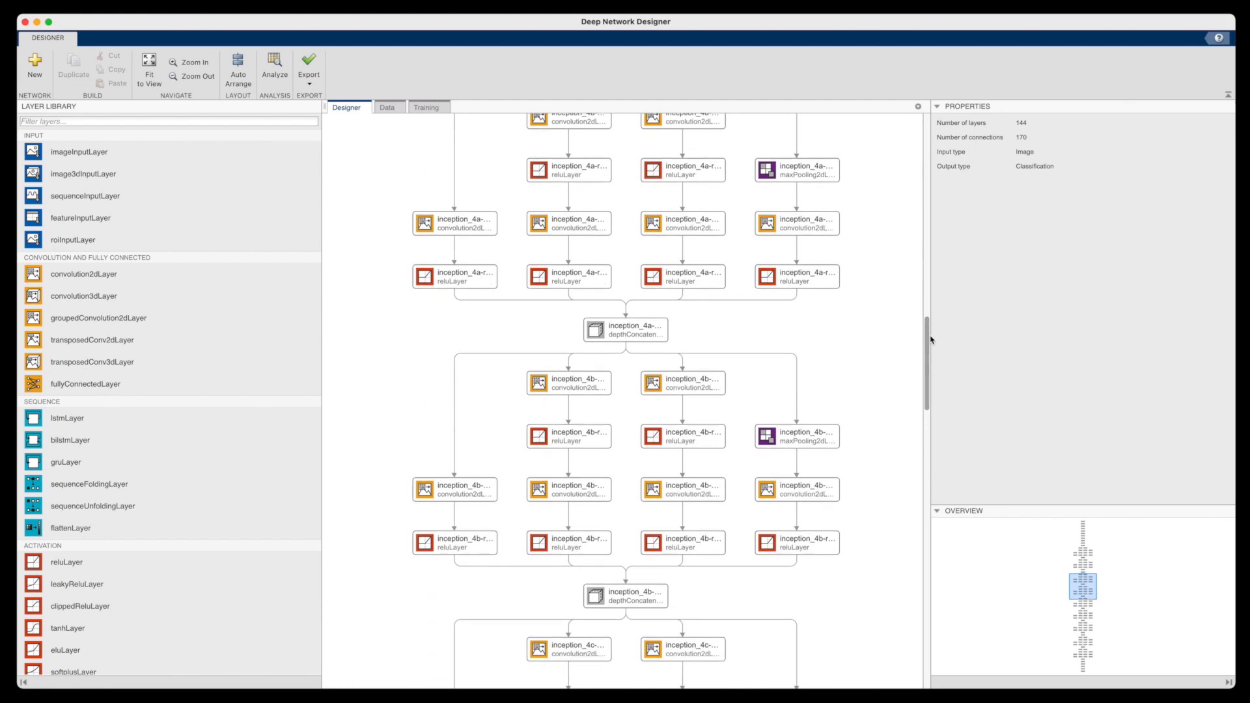
pyautogui.scroll(-3)
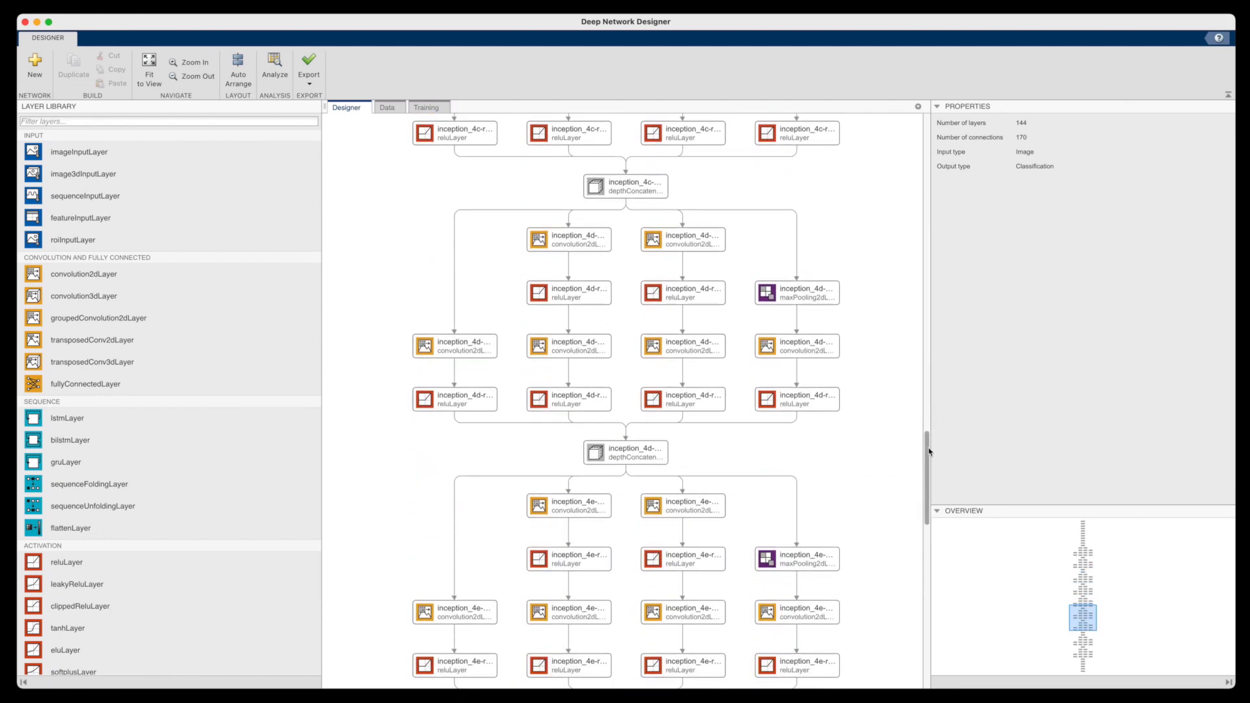
pyautogui.scroll(-3)
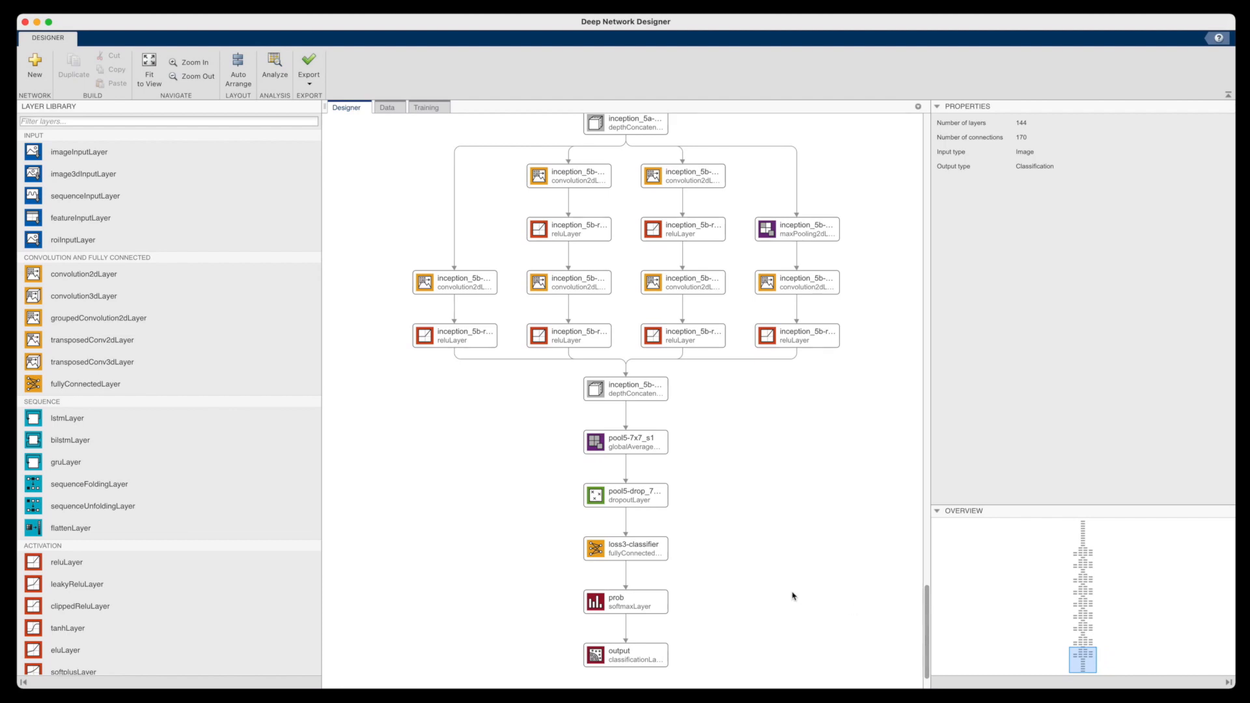
# Inspect the loss3-classifier, prob and 1000-class output layers in the Properties pane
pyautogui.click(625, 548)
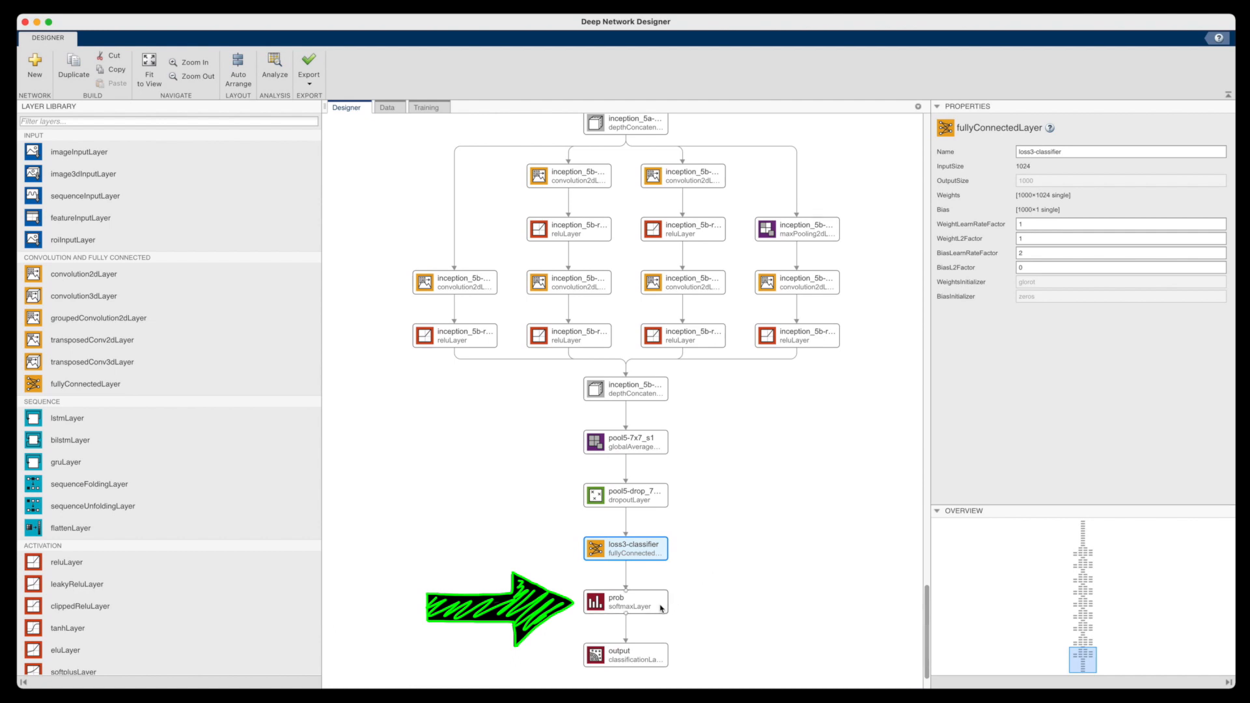
pyautogui.click(625, 602)
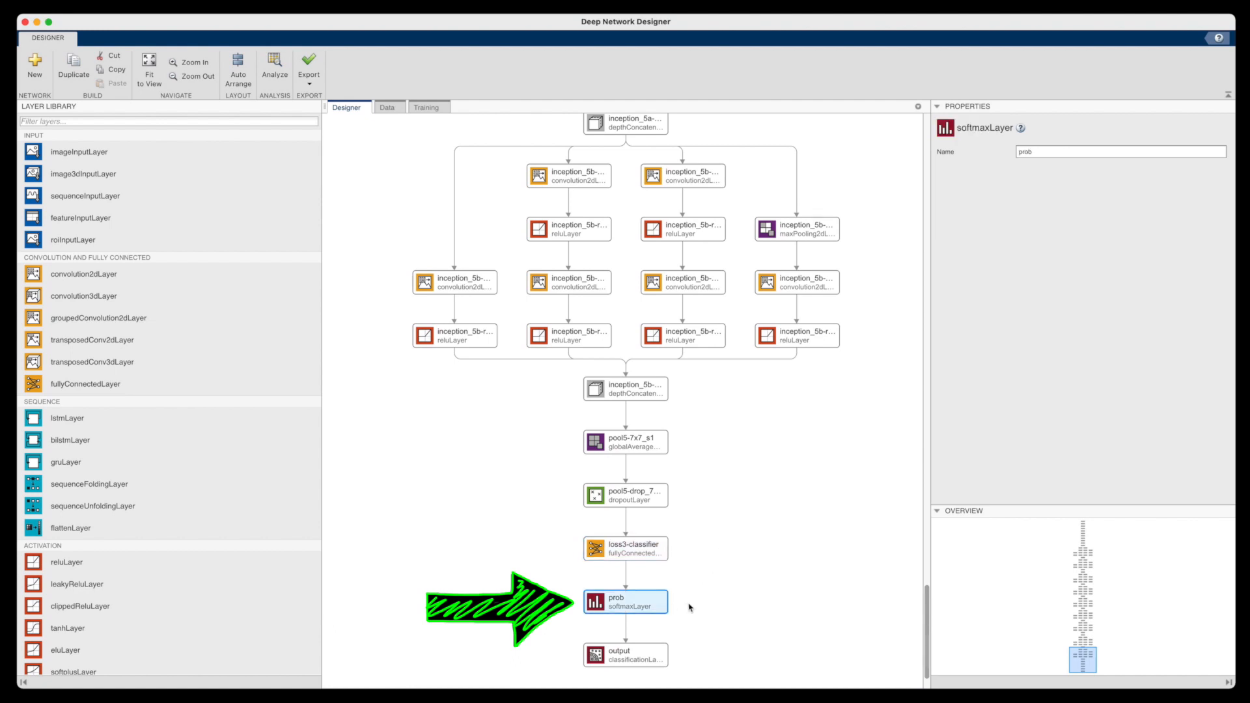
pyautogui.click(625, 655)
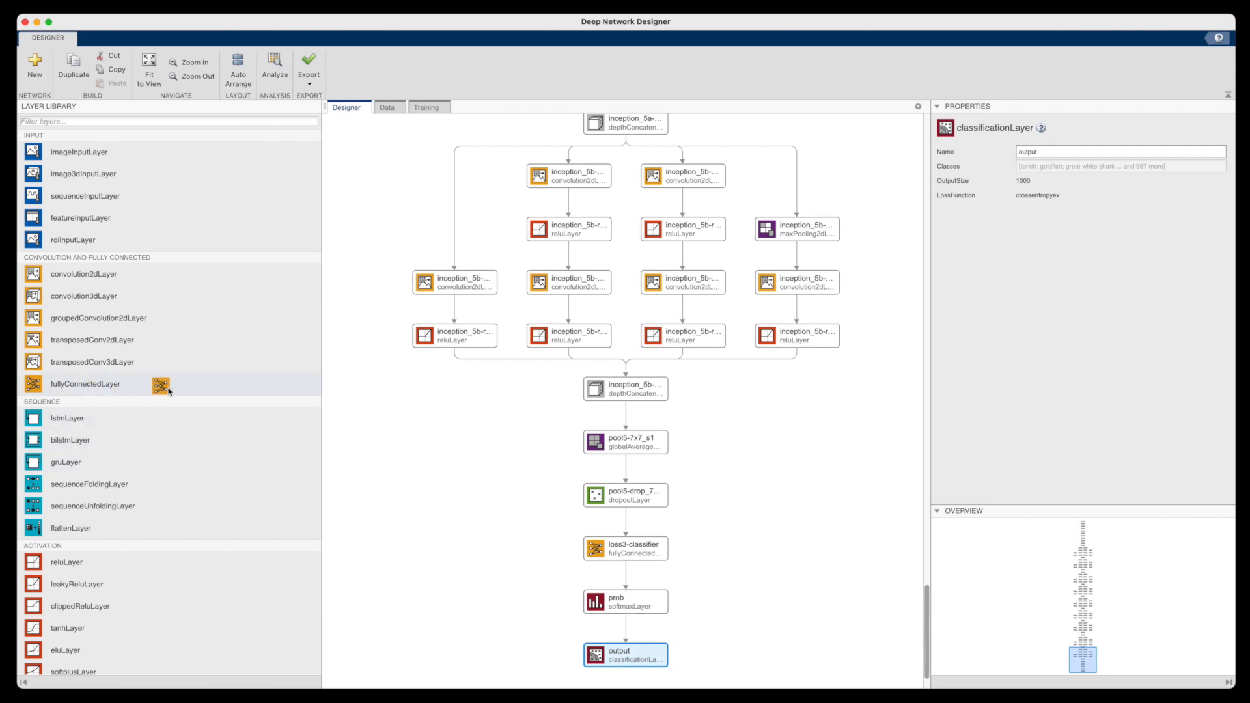
# Add fullyConnectedLayer new_fc with OutputSize 2 and learn rate factors 5 in loss3-classifier's place
pyautogui.moveTo(158, 383); pyautogui.dragTo(730, 548)
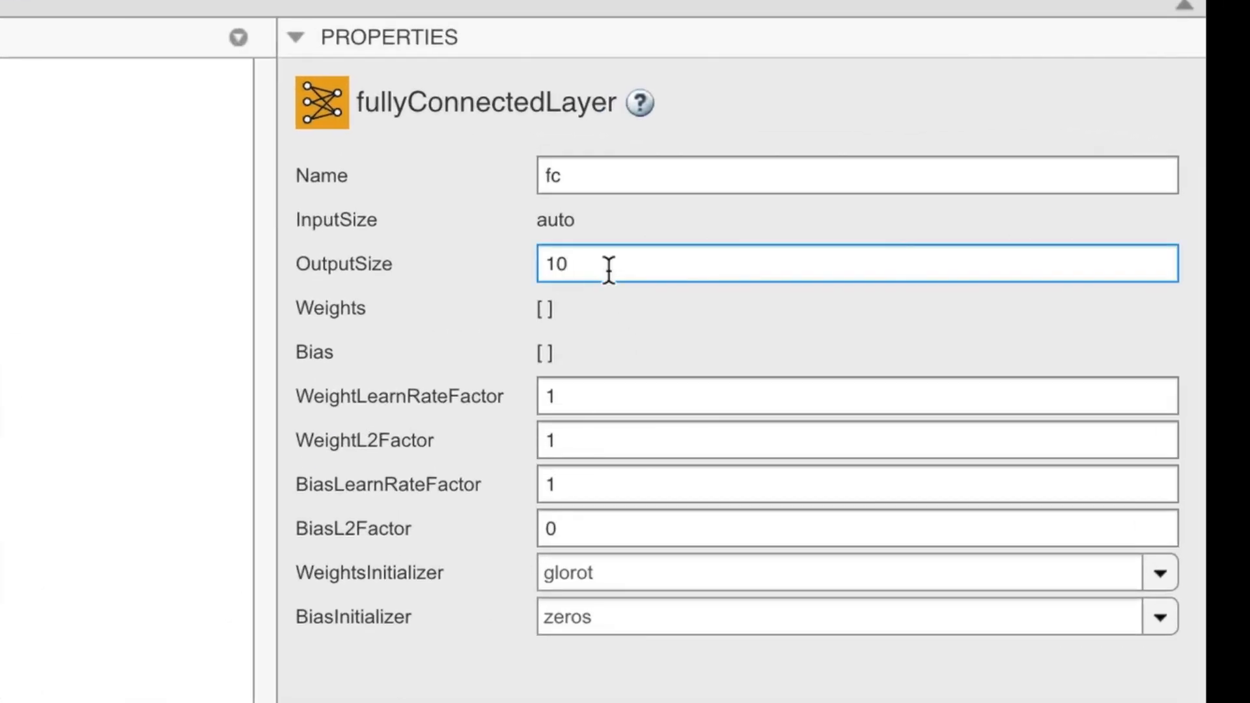
pyautogui.doubleClick(556, 265)
pyautogui.write('2')
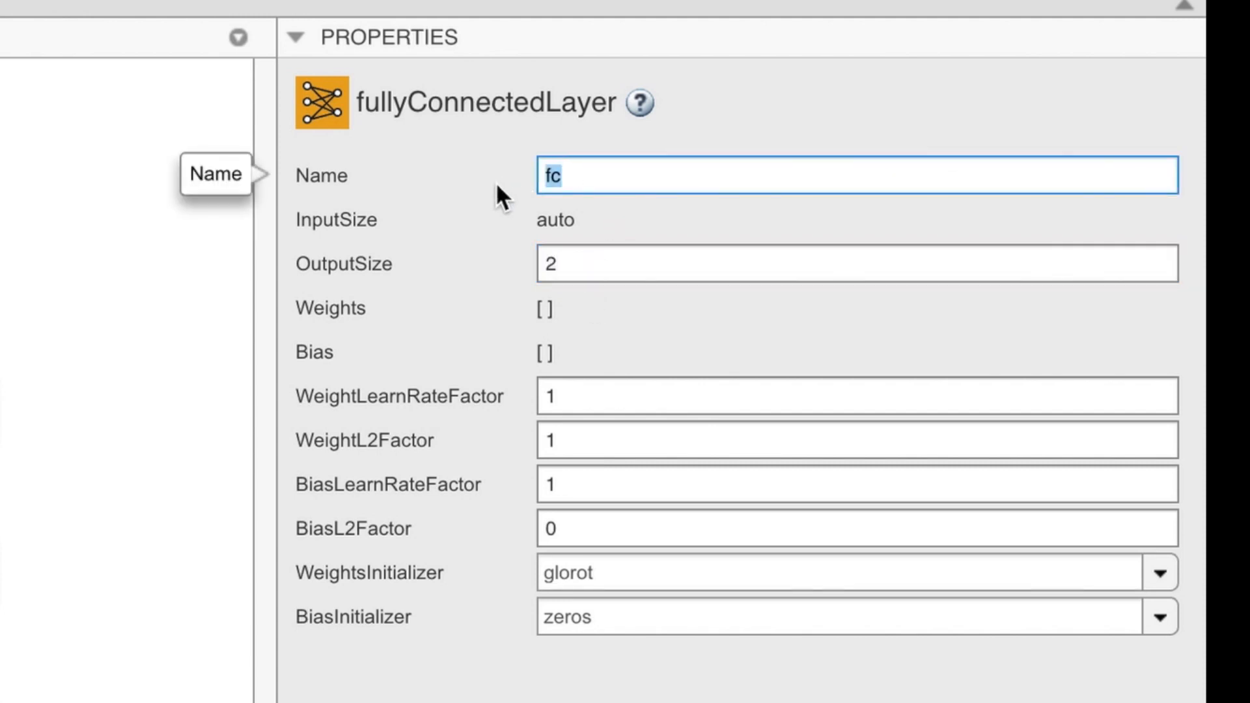
pyautogui.write('new_fc')
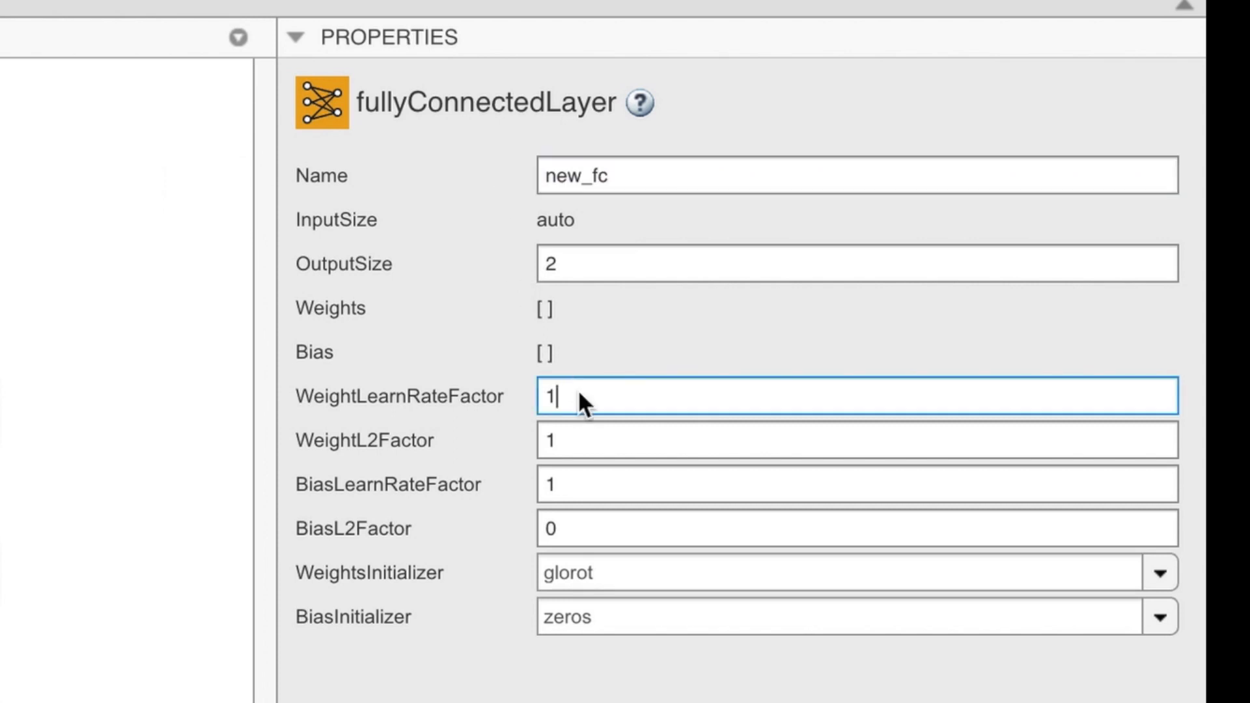
pyautogui.write('5')
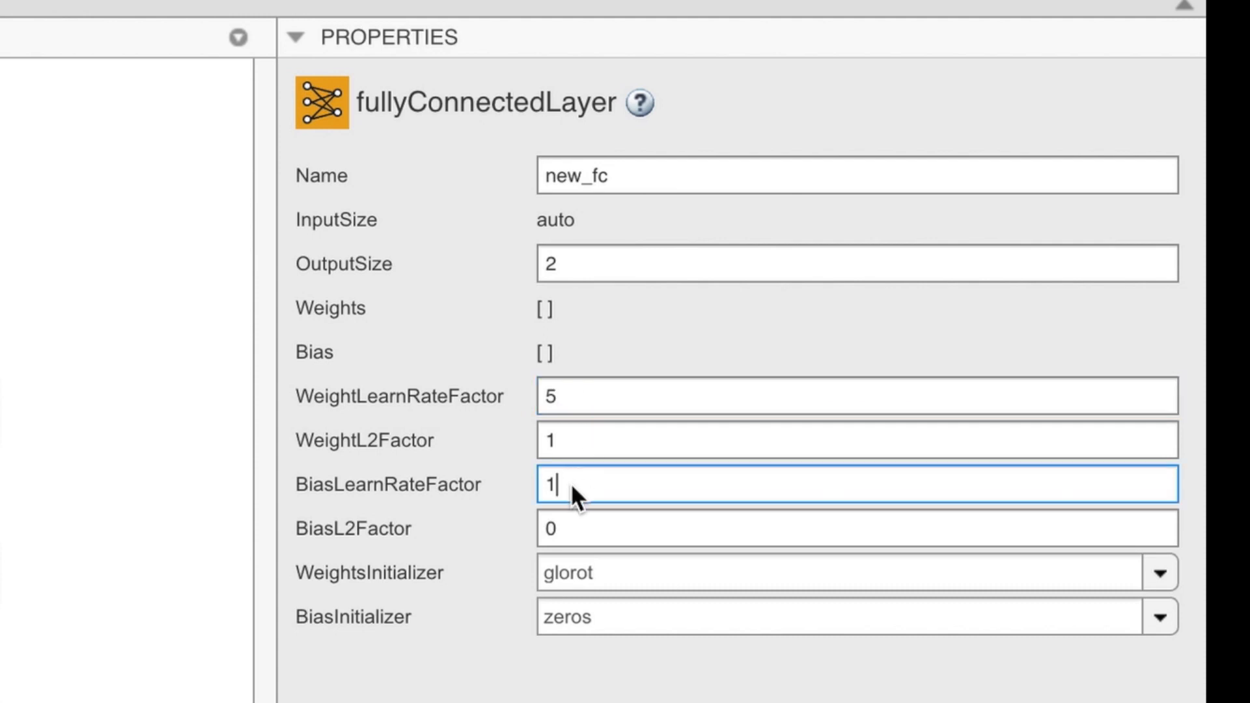
pyautogui.write('5')
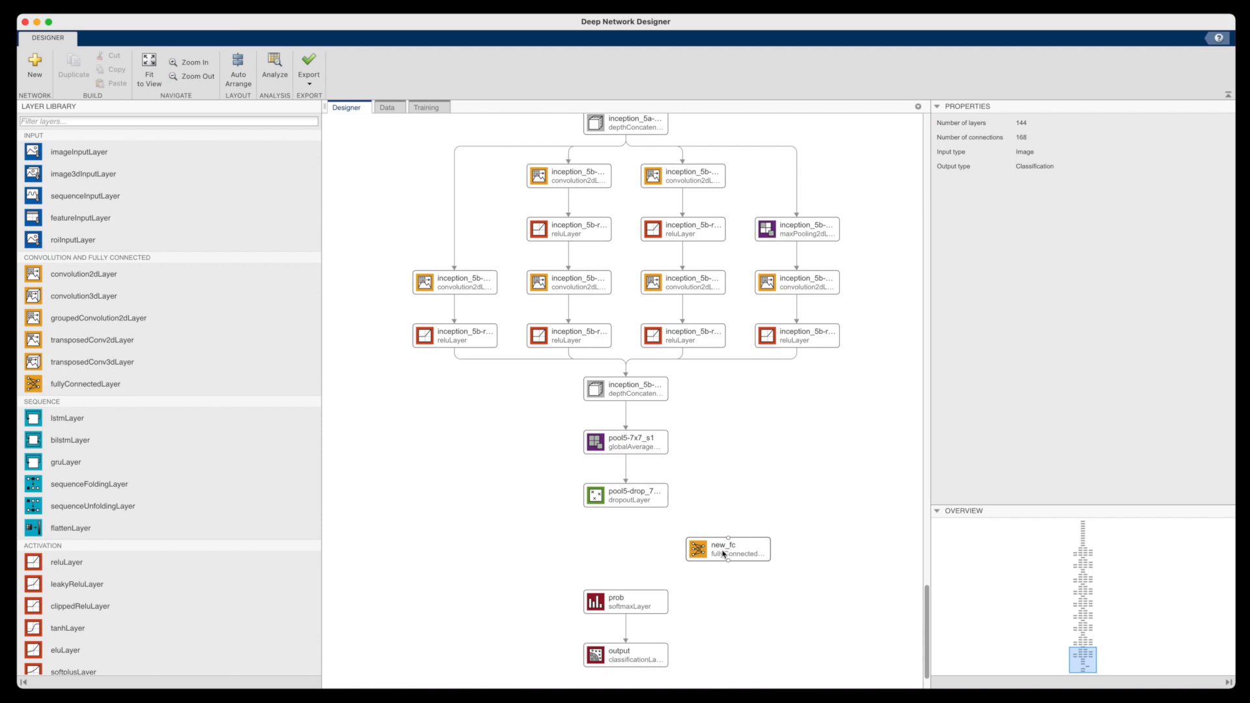
pyautogui.moveTo(726, 548); pyautogui.dragTo(626, 548)
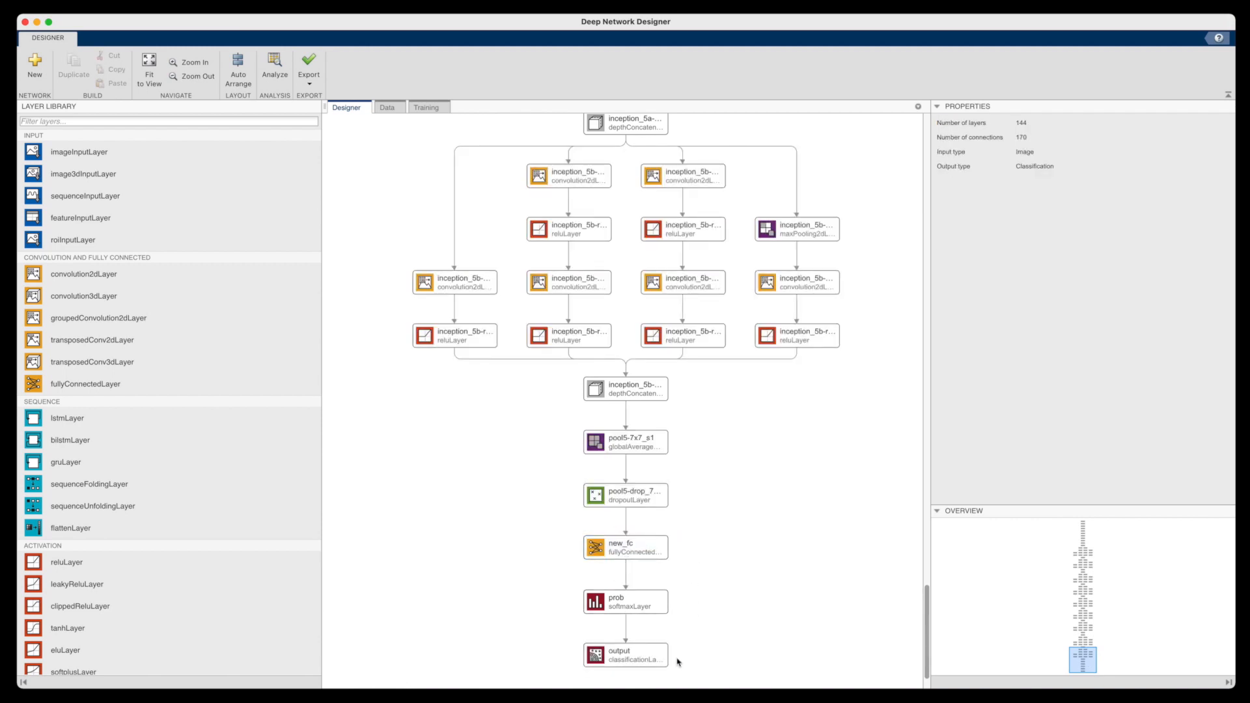
# Remove the 1000-class output layer and connect prob to a new classificationLayer classoutput
pyautogui.click(625, 655)
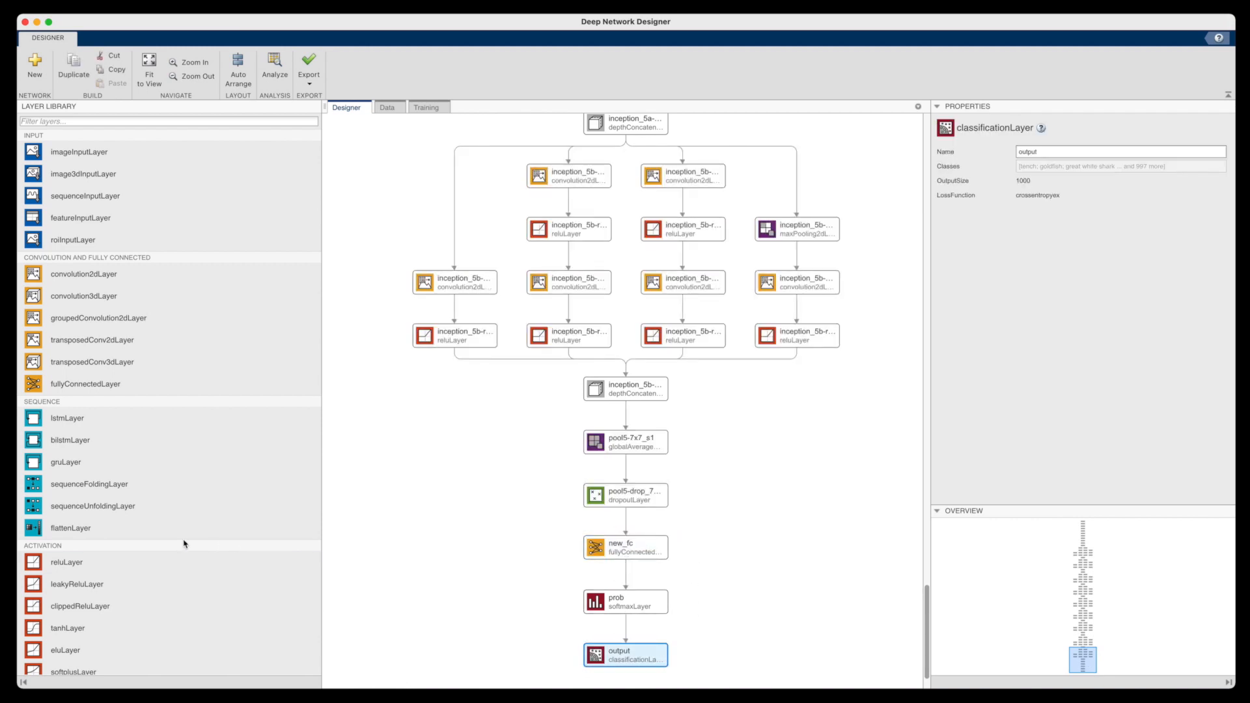
pyautogui.scroll(-3)
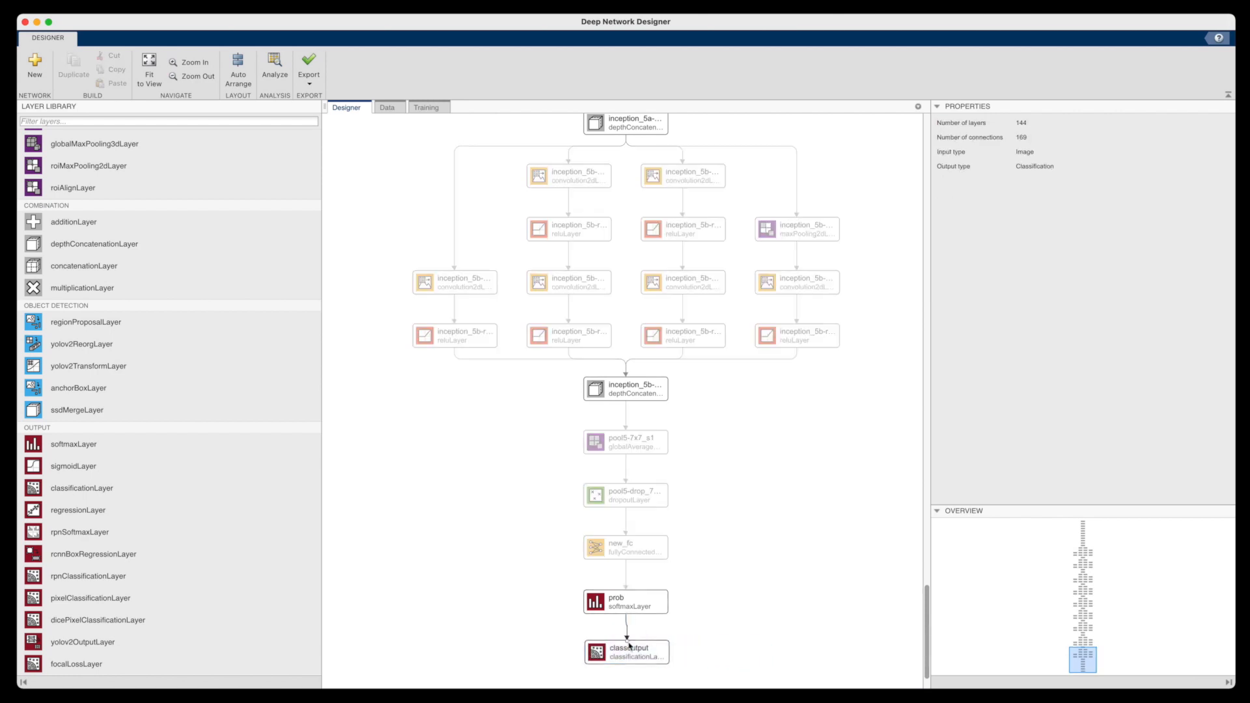
pyautogui.click(627, 651)
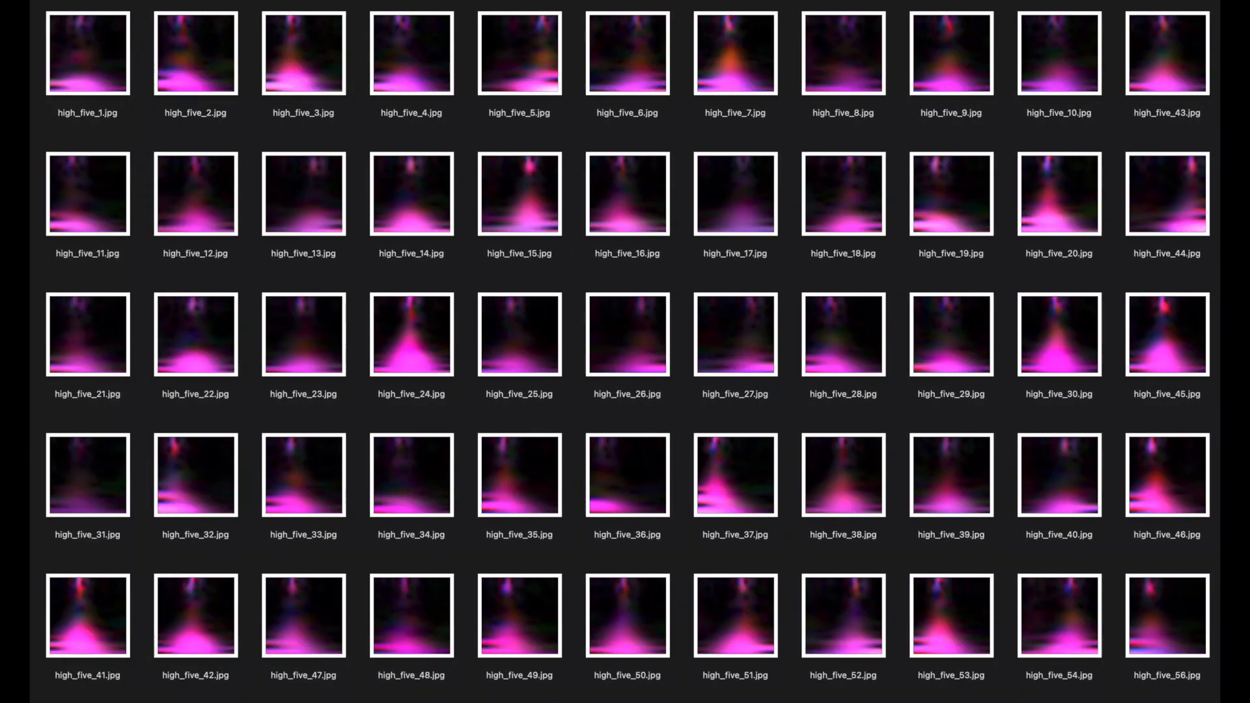
# Scroll the Finder window past the high_five scalograms to the no_high_five thumbnails
pyautogui.scroll(-3)
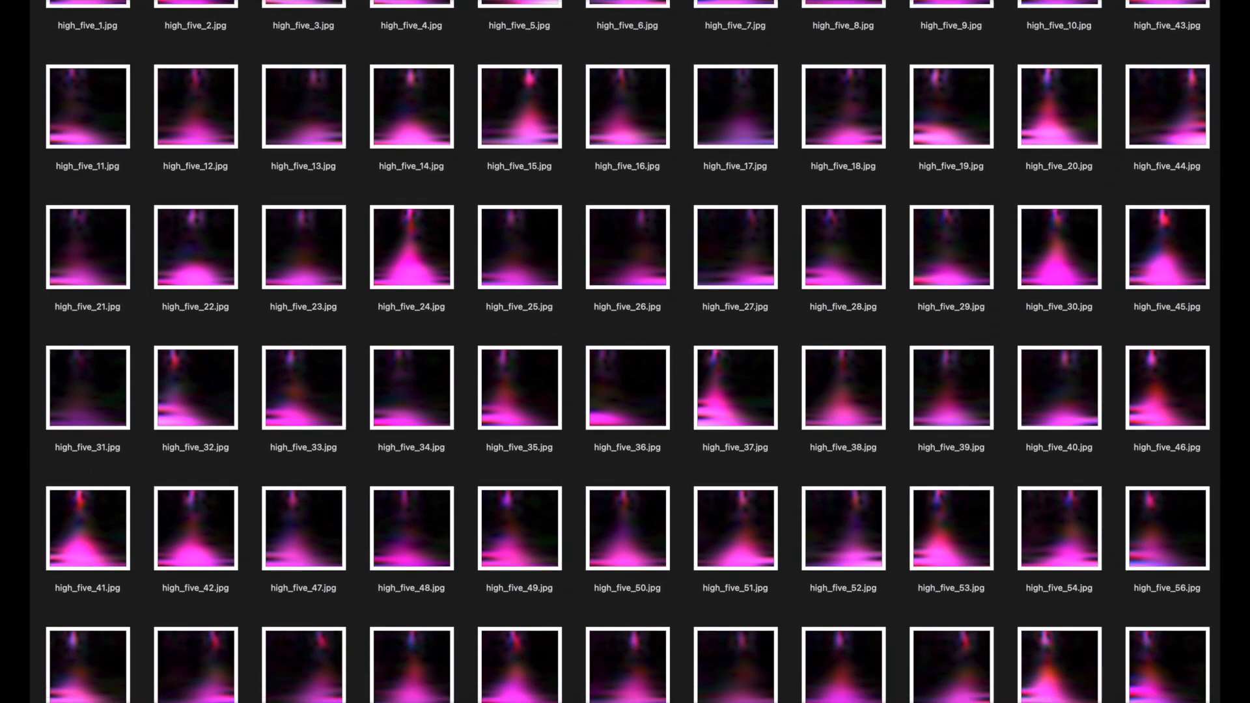
pyautogui.scroll(-3)
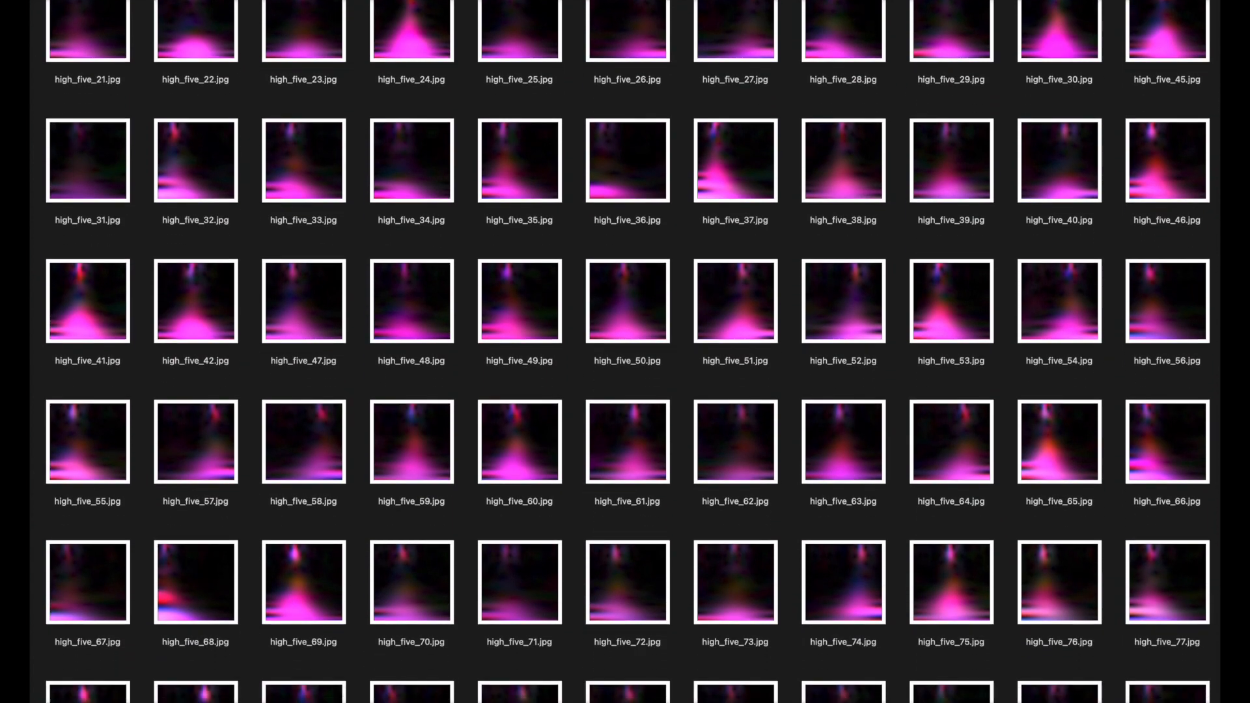
pyautogui.scroll(-3)
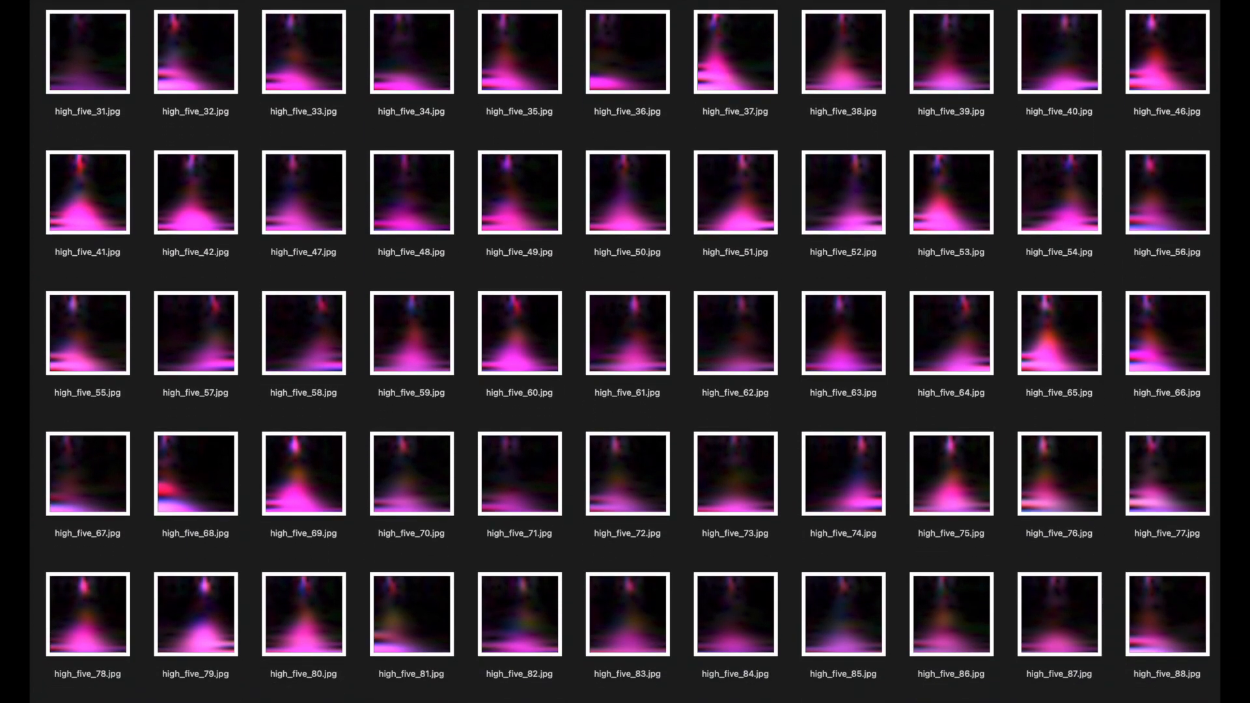
pyautogui.scroll(-3)
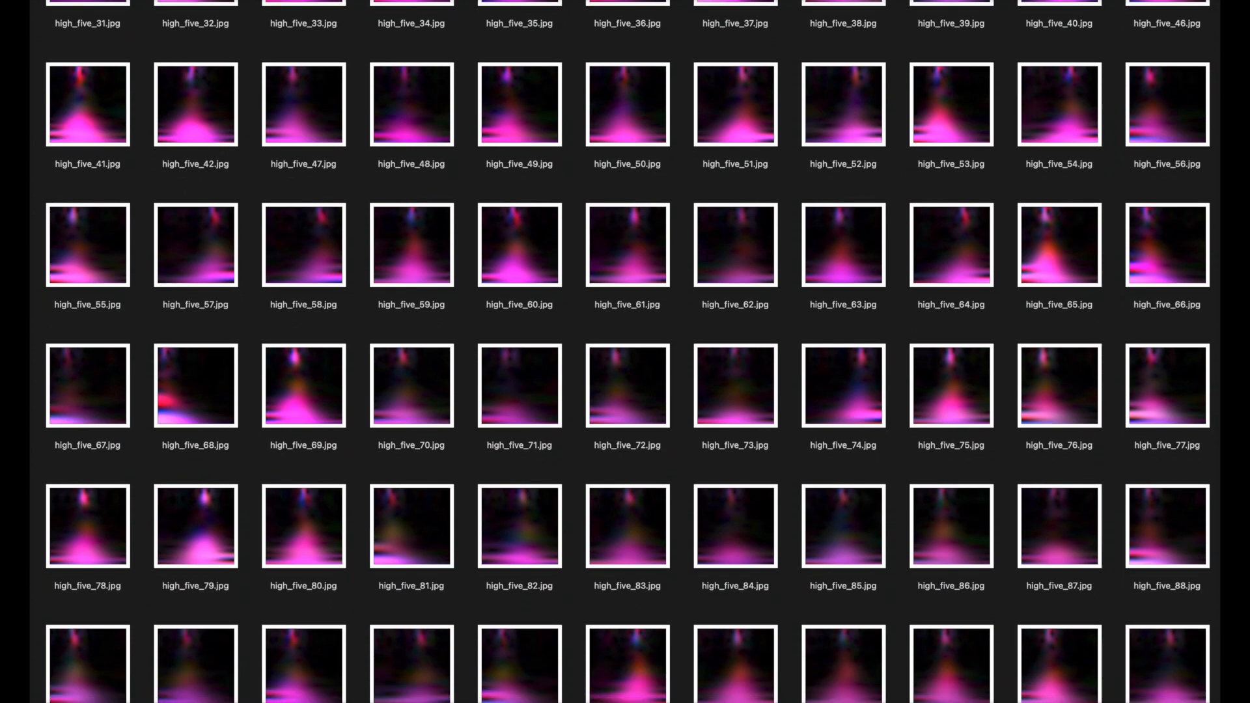
pyautogui.scroll(-3)
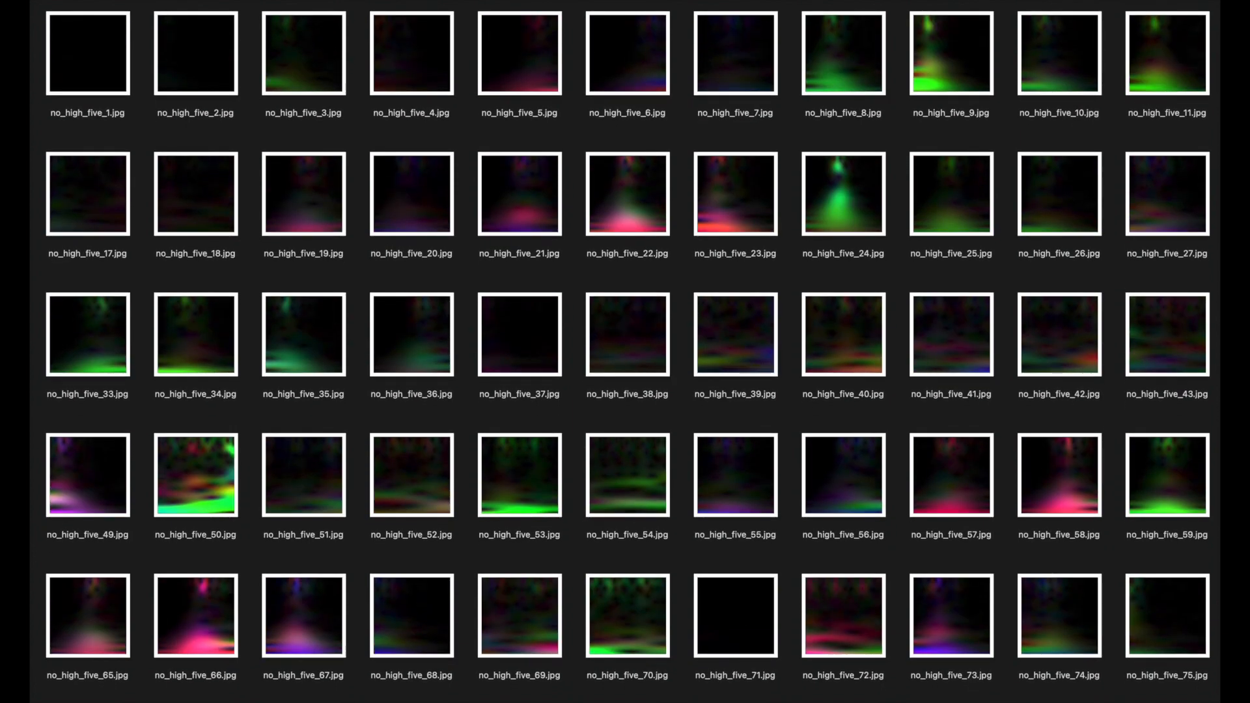
# Scroll through the remaining no_high_five scalogram thumbnails in Finder
pyautogui.scroll(-3)
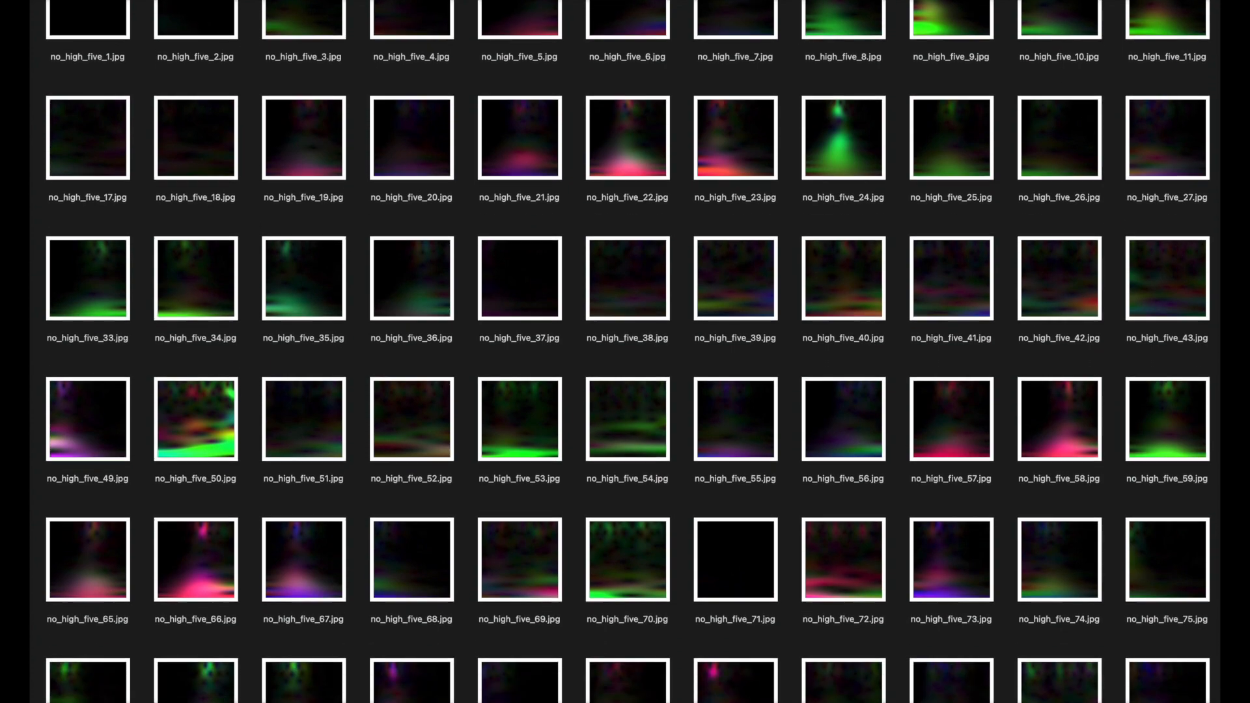
pyautogui.scroll(-3)
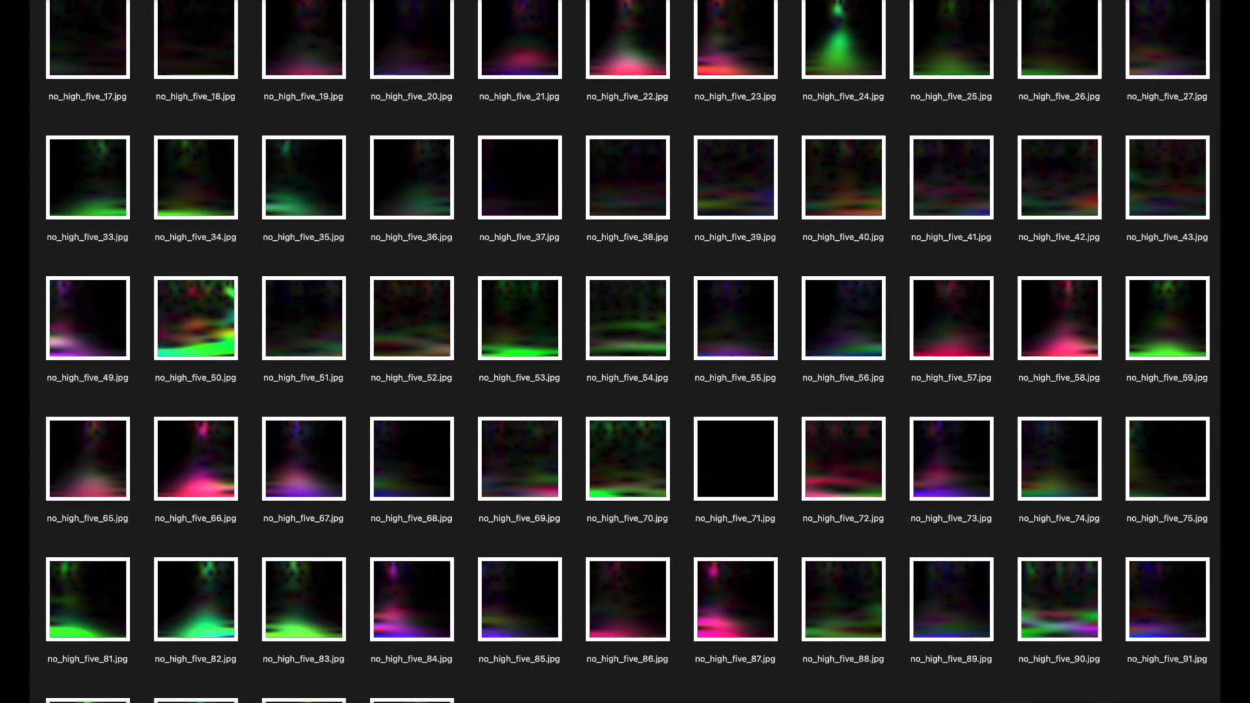
pyautogui.scroll(-3)
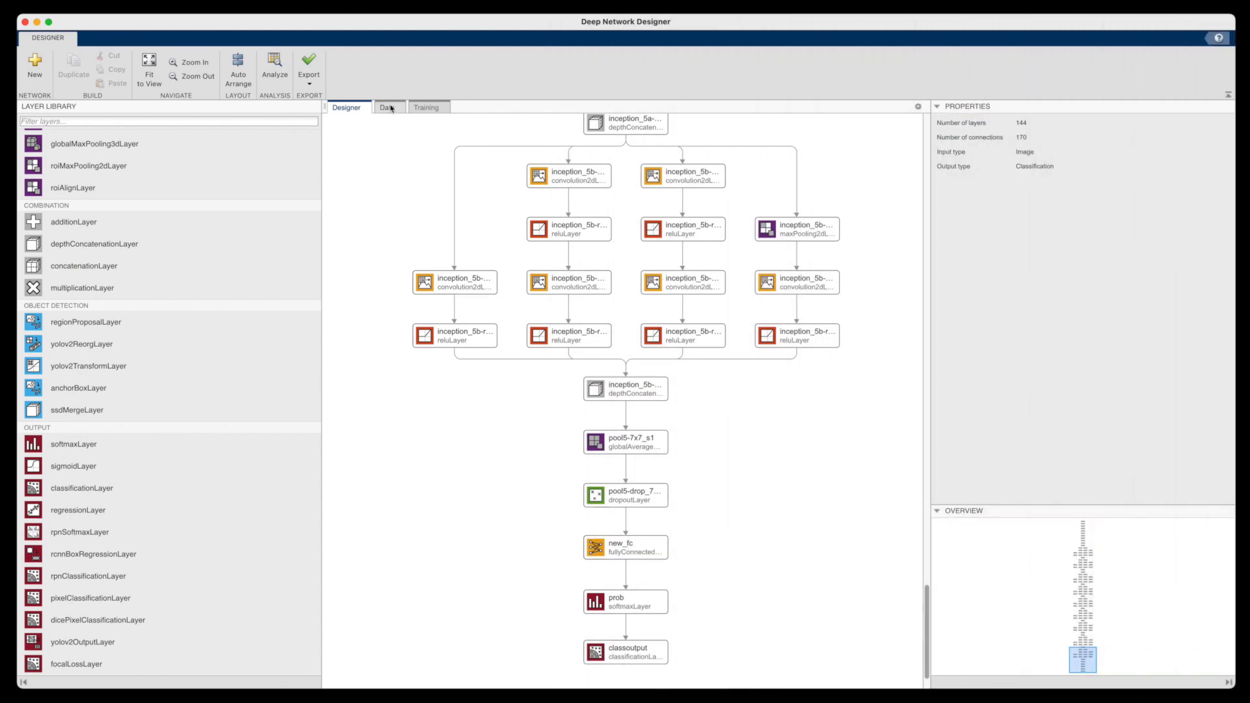
# Import image data from accel_stuff/data with a 20 percent validation split
pyautogui.click(389, 107)
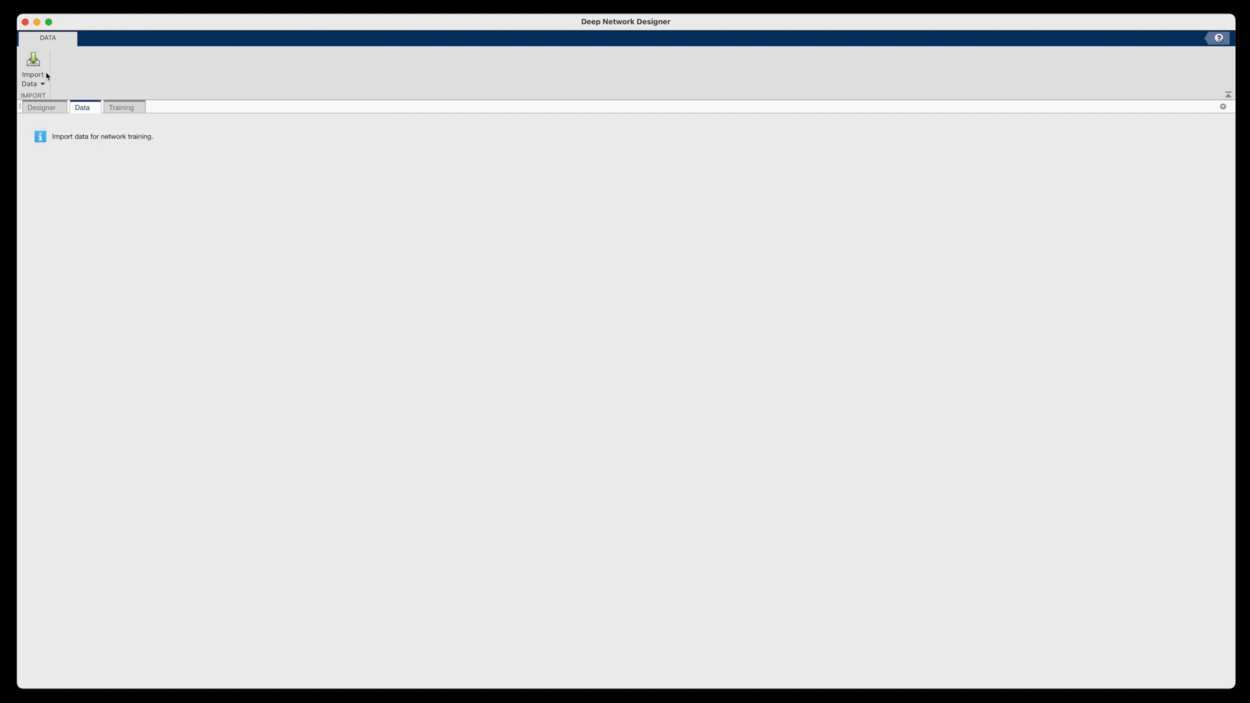
pyautogui.click(31, 68)
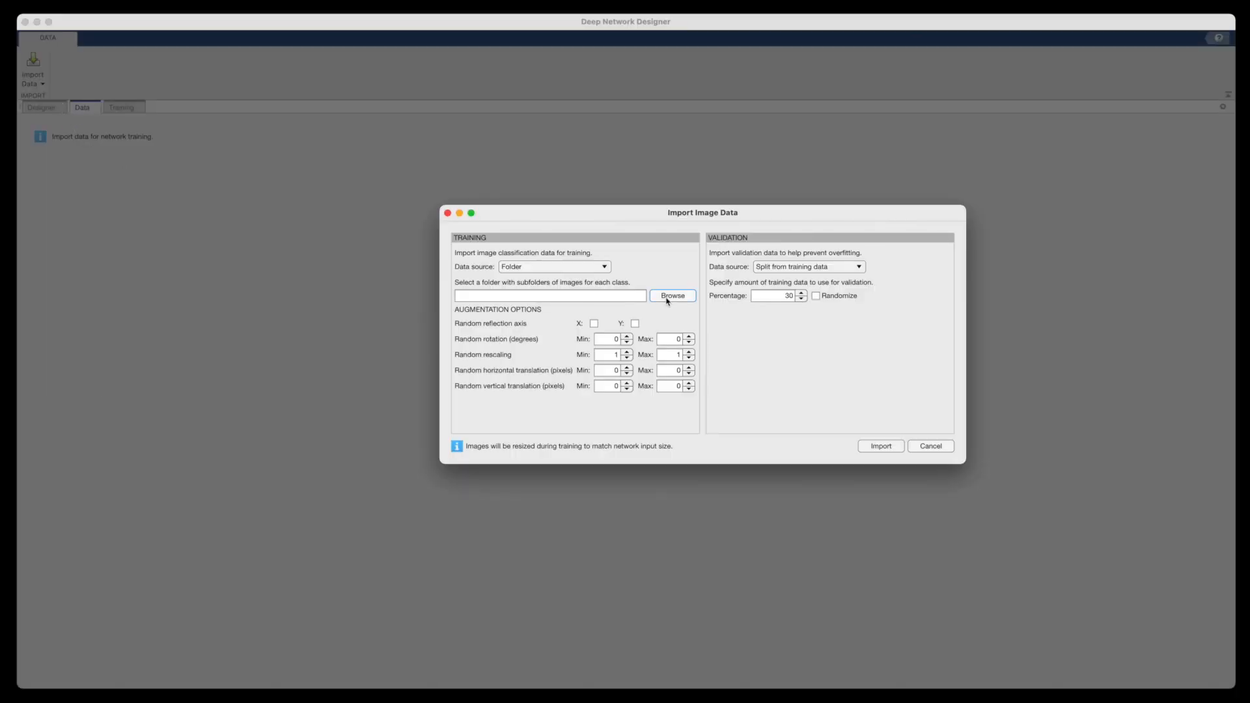
pyautogui.click(672, 296)
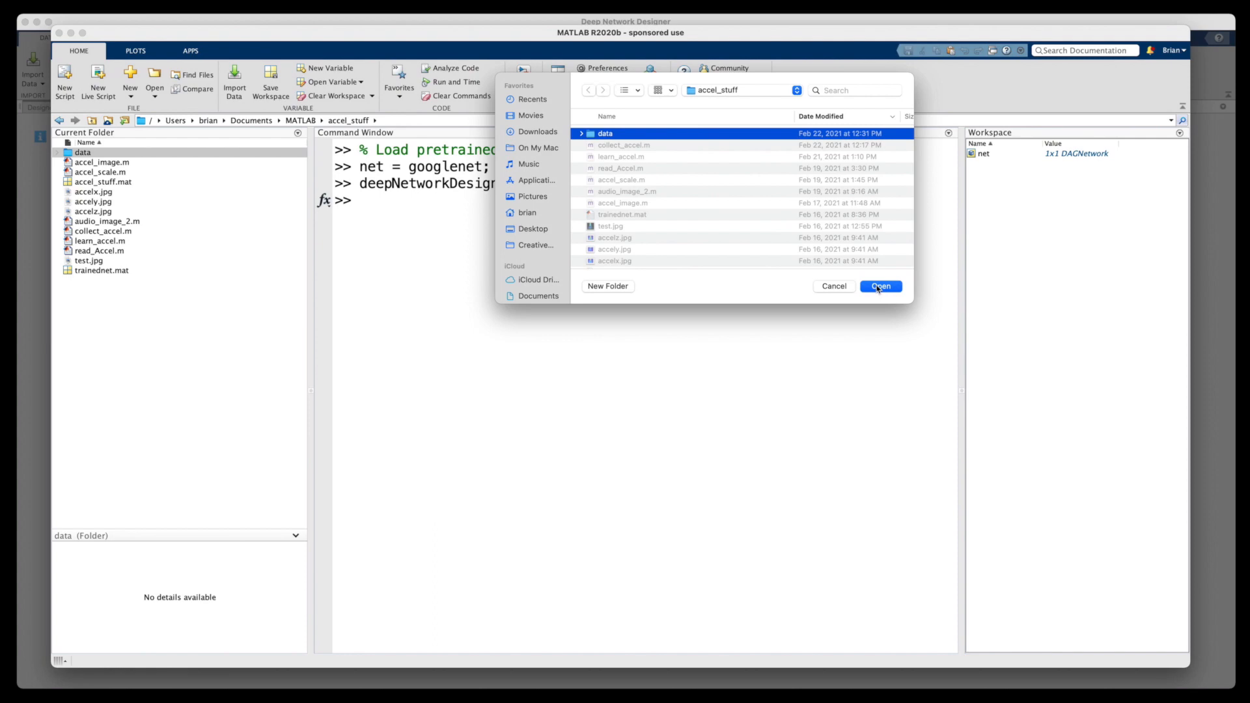
pyautogui.moveTo(880, 293)
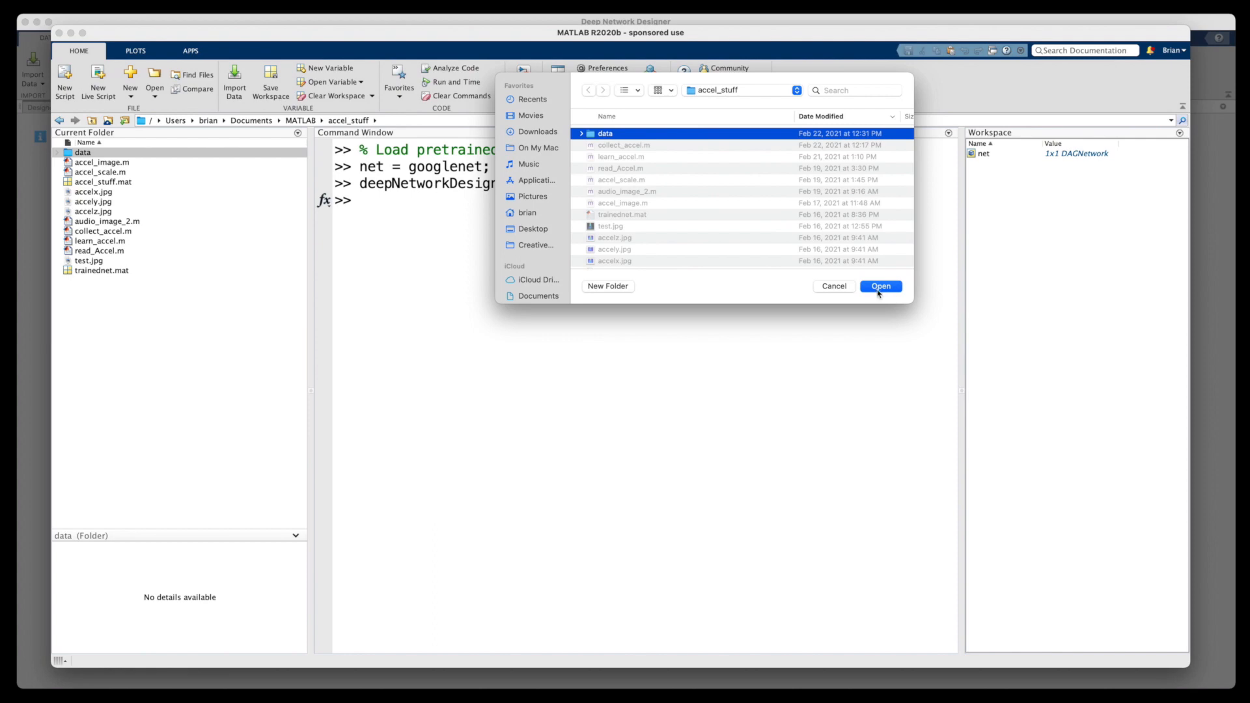
pyautogui.click(880, 285)
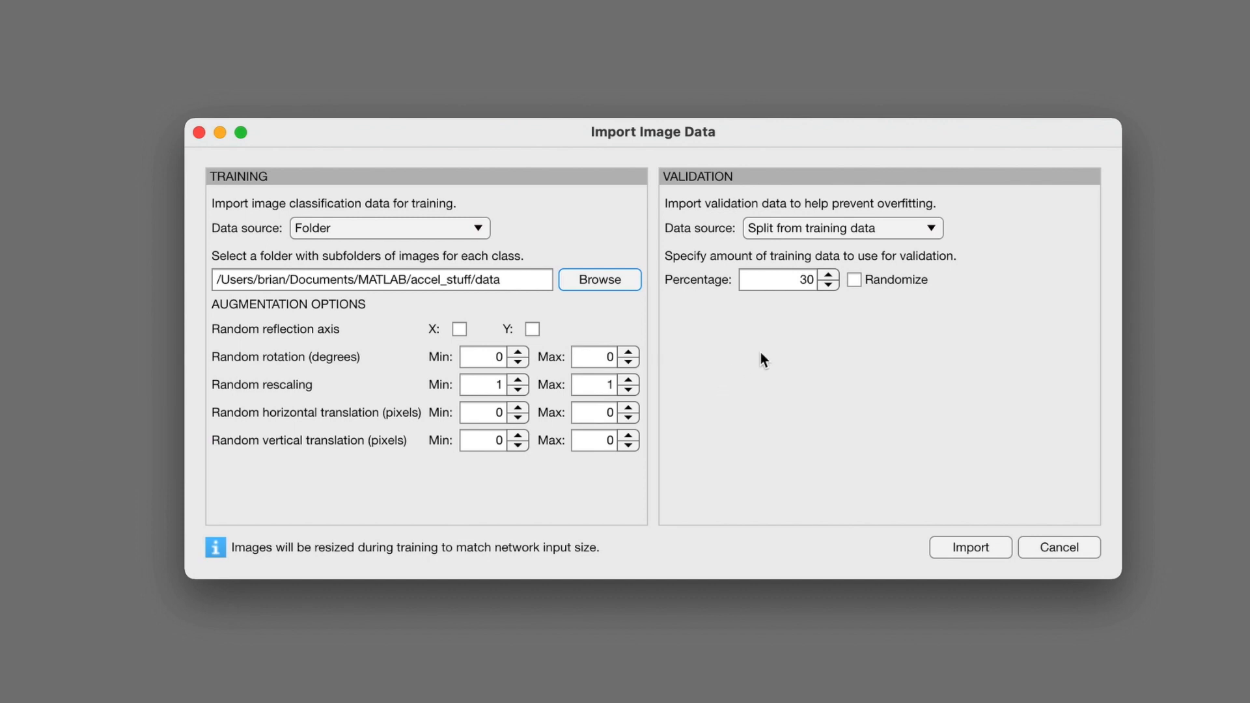
pyautogui.click(830, 286)
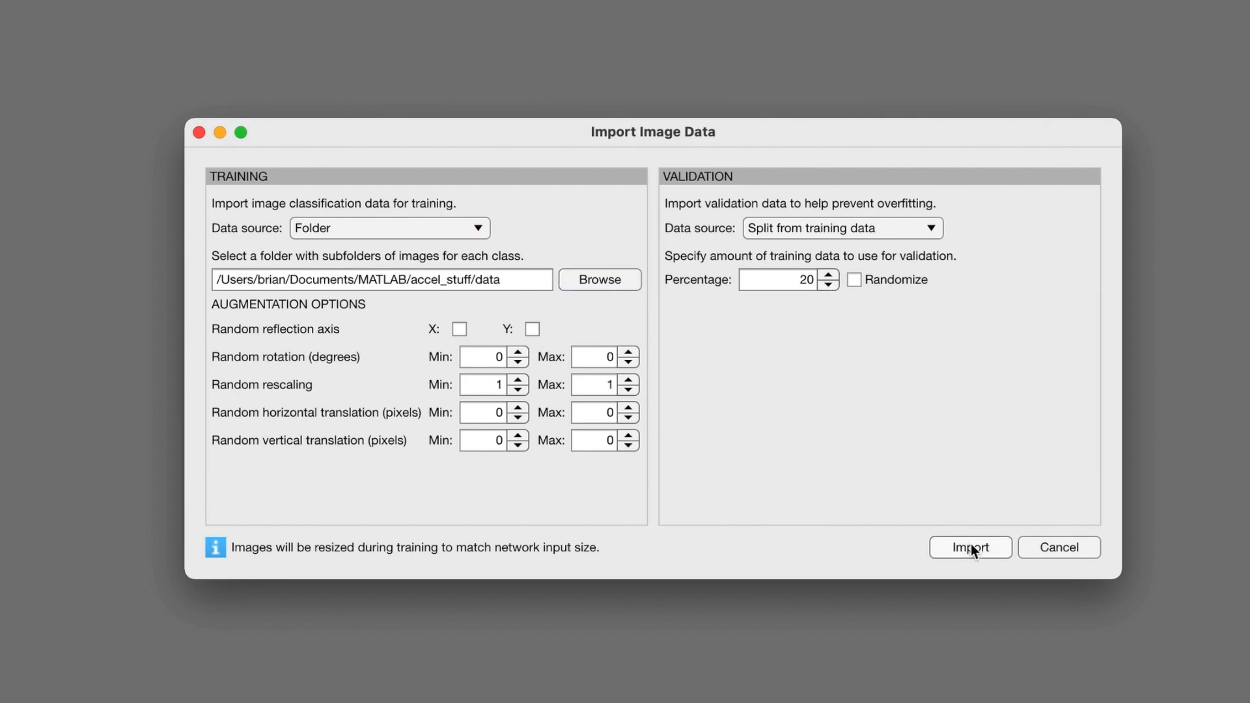
pyautogui.click(968, 547)
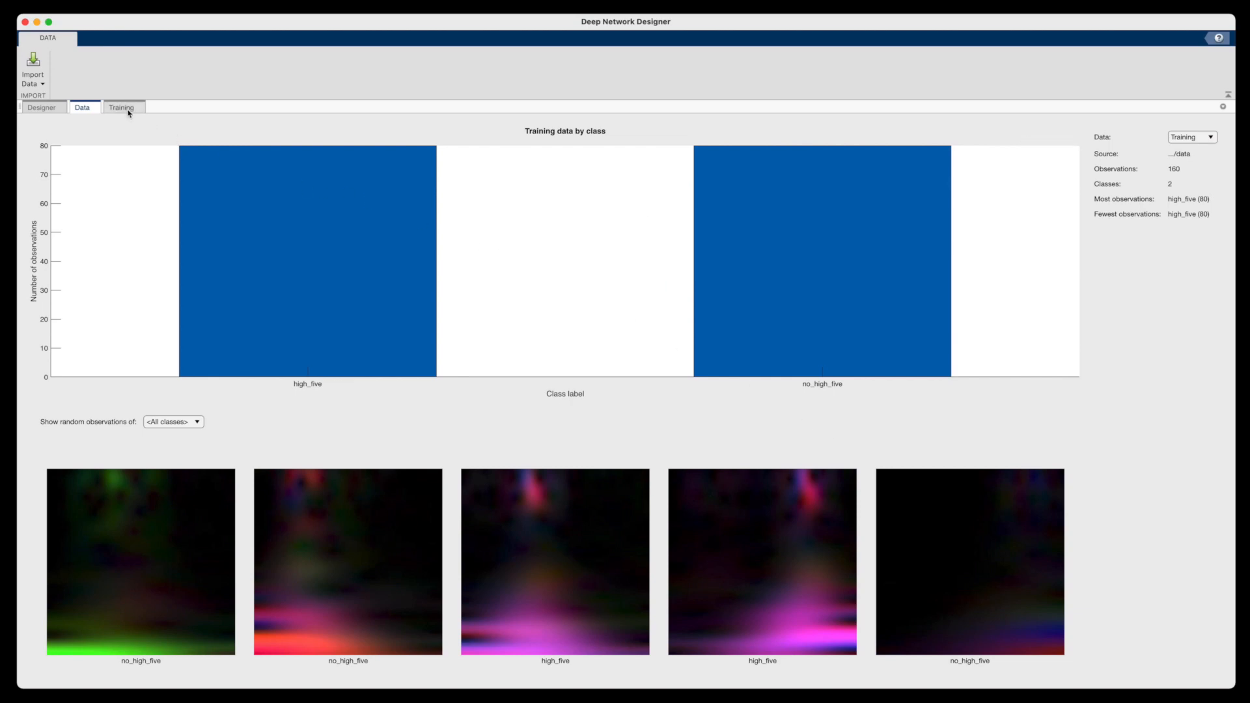
pyautogui.click(121, 107)
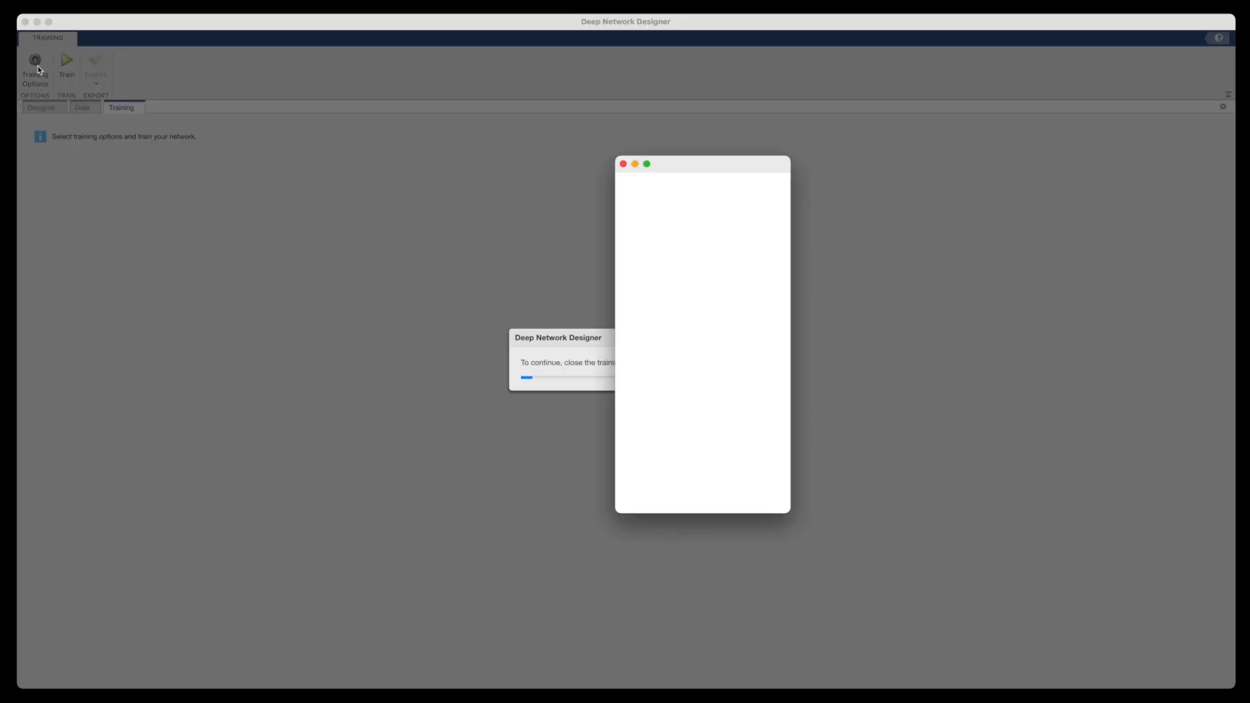
# Set InitialLearnRate 0.0001, ValidationFrequency 10, MiniBatchSize 15, MaxEpochs 20 and close Training Options
pyautogui.click(35, 68)
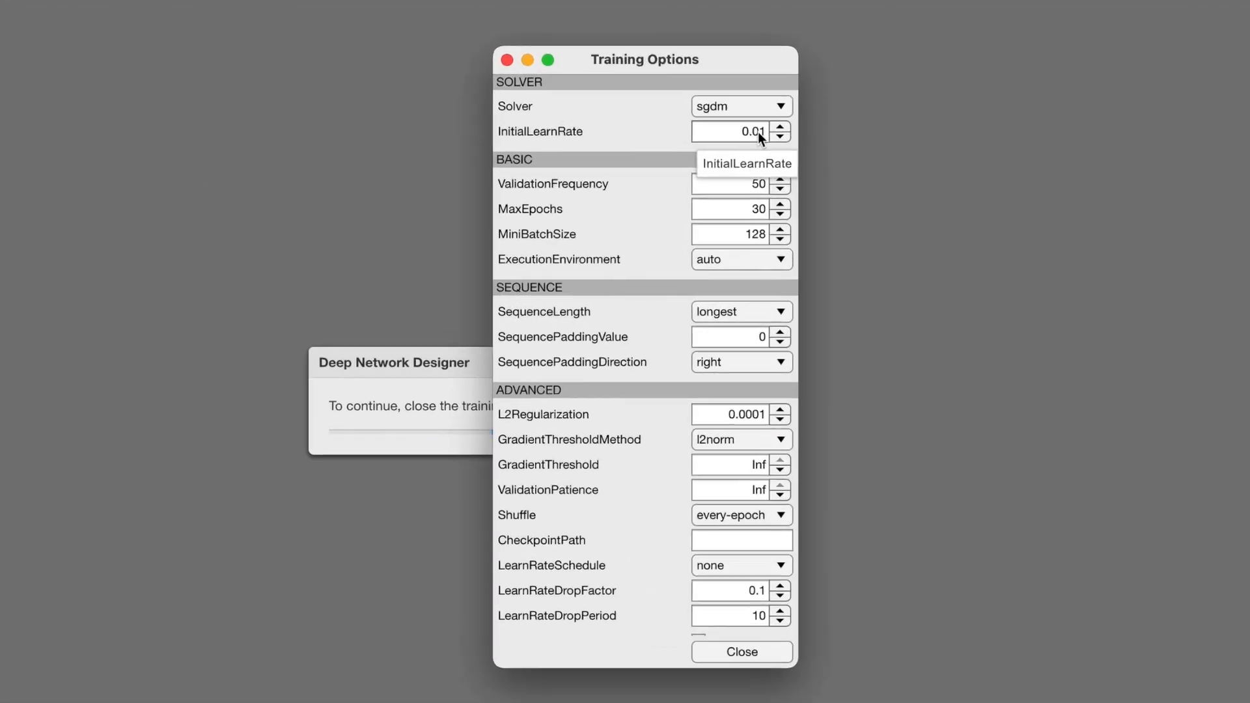
pyautogui.write('0.001')
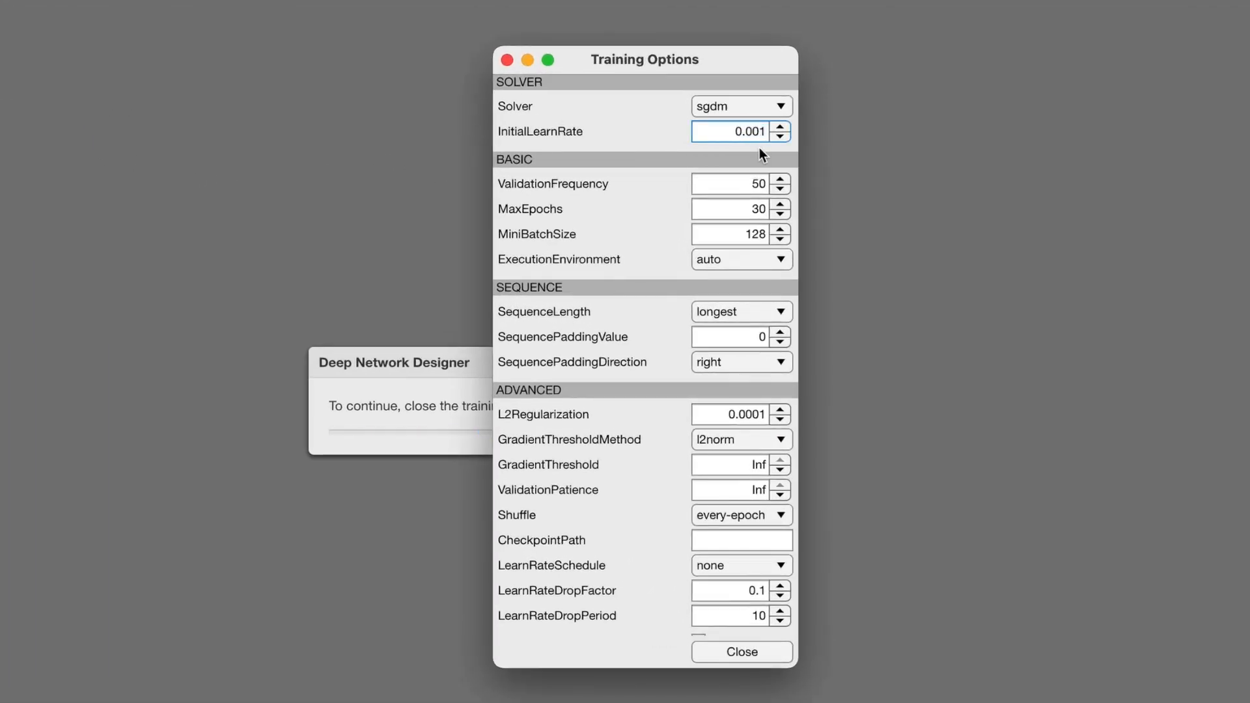
pyautogui.write('0.0001')
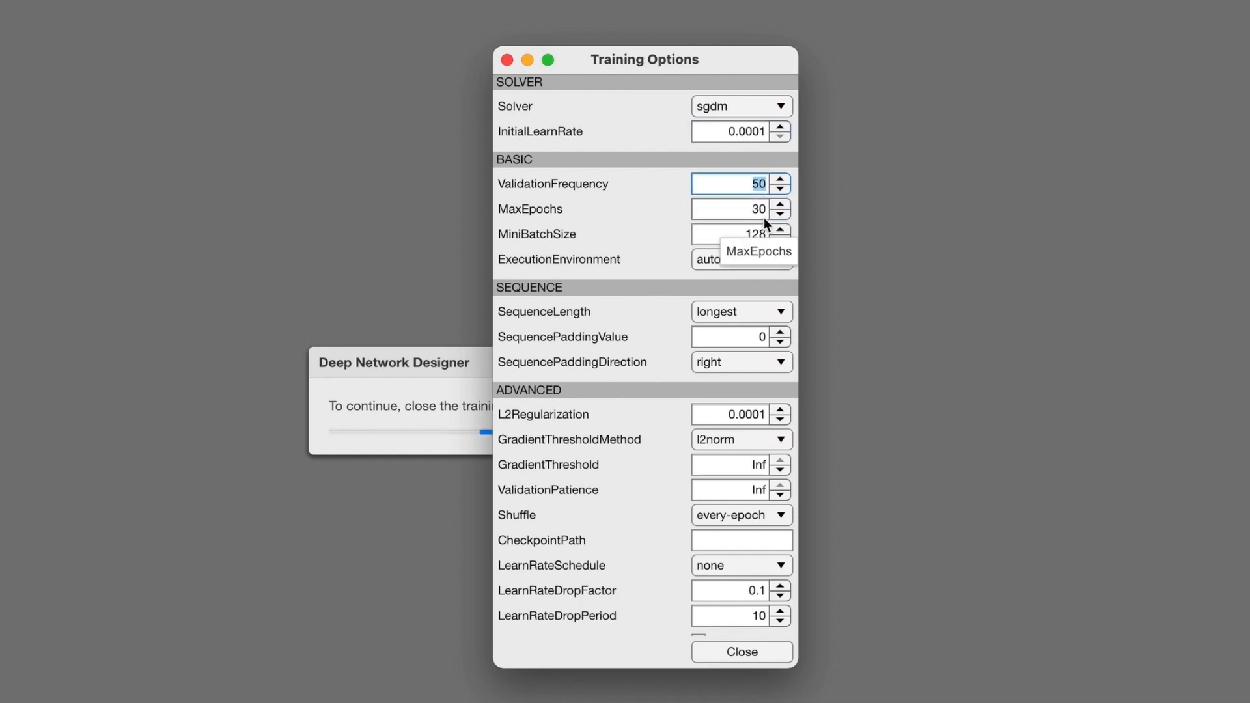
pyautogui.write('10')
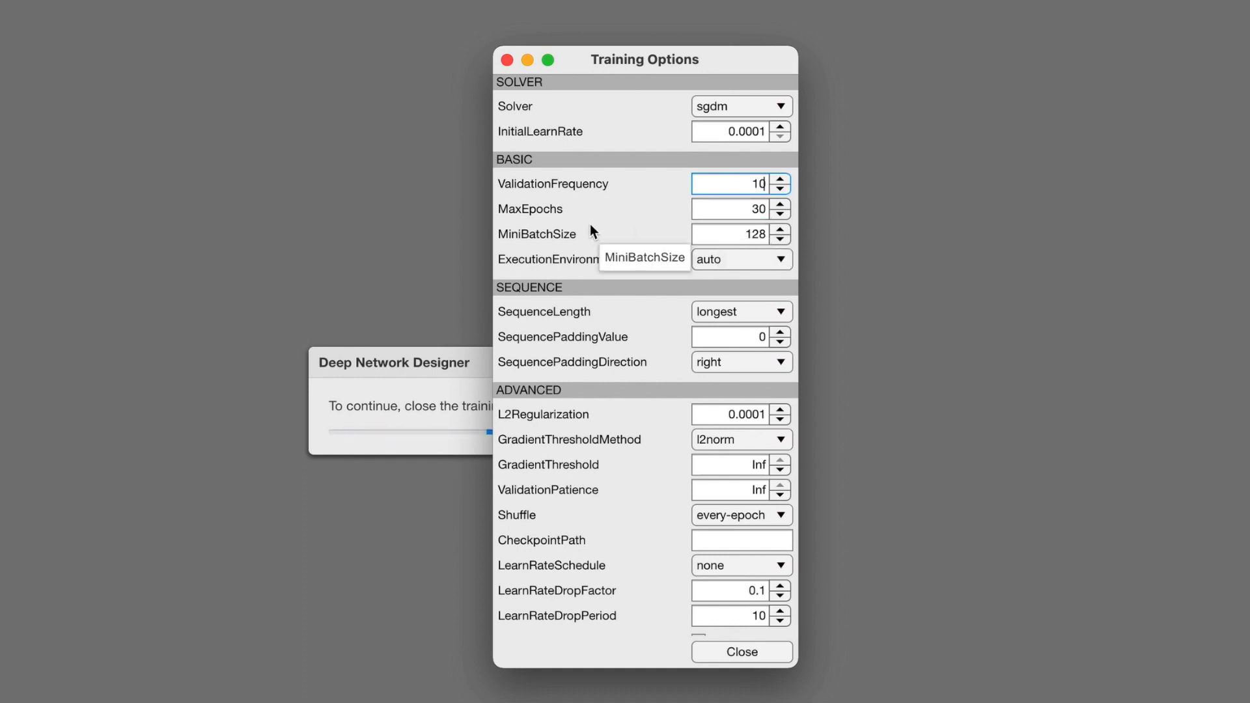
pyautogui.click(736, 233)
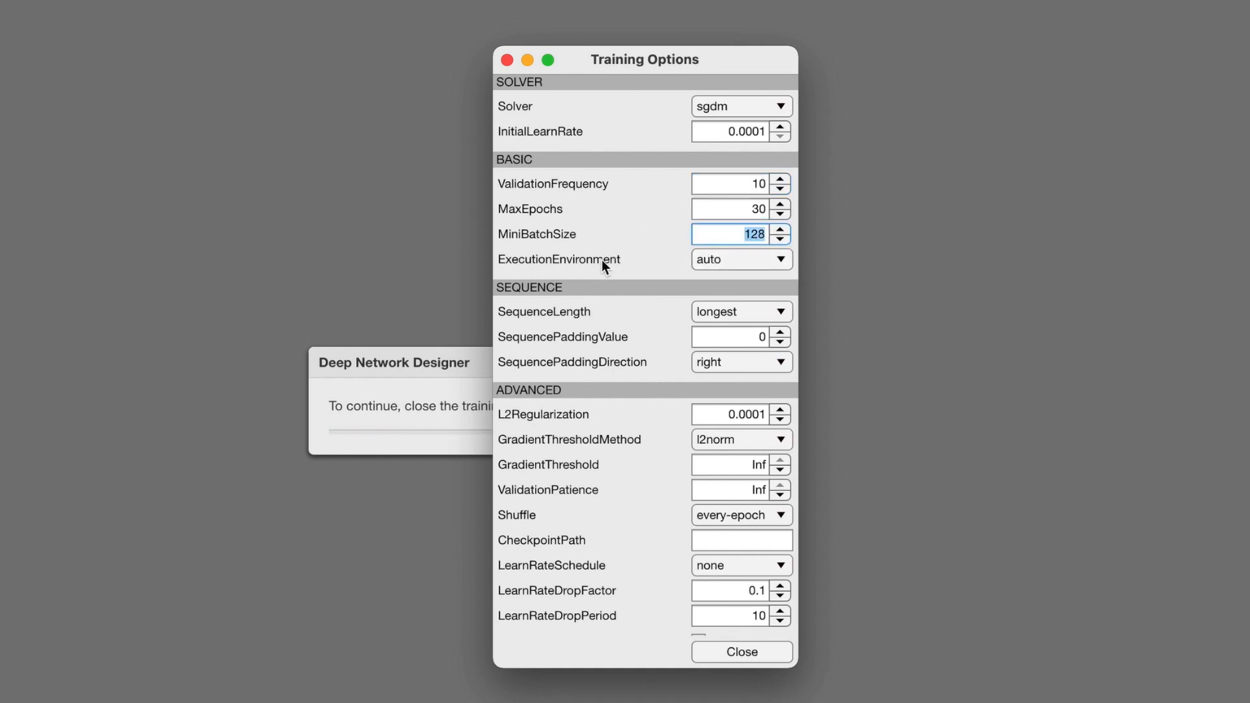
pyautogui.write('15')
pyautogui.click(730, 208)
pyautogui.write('20')
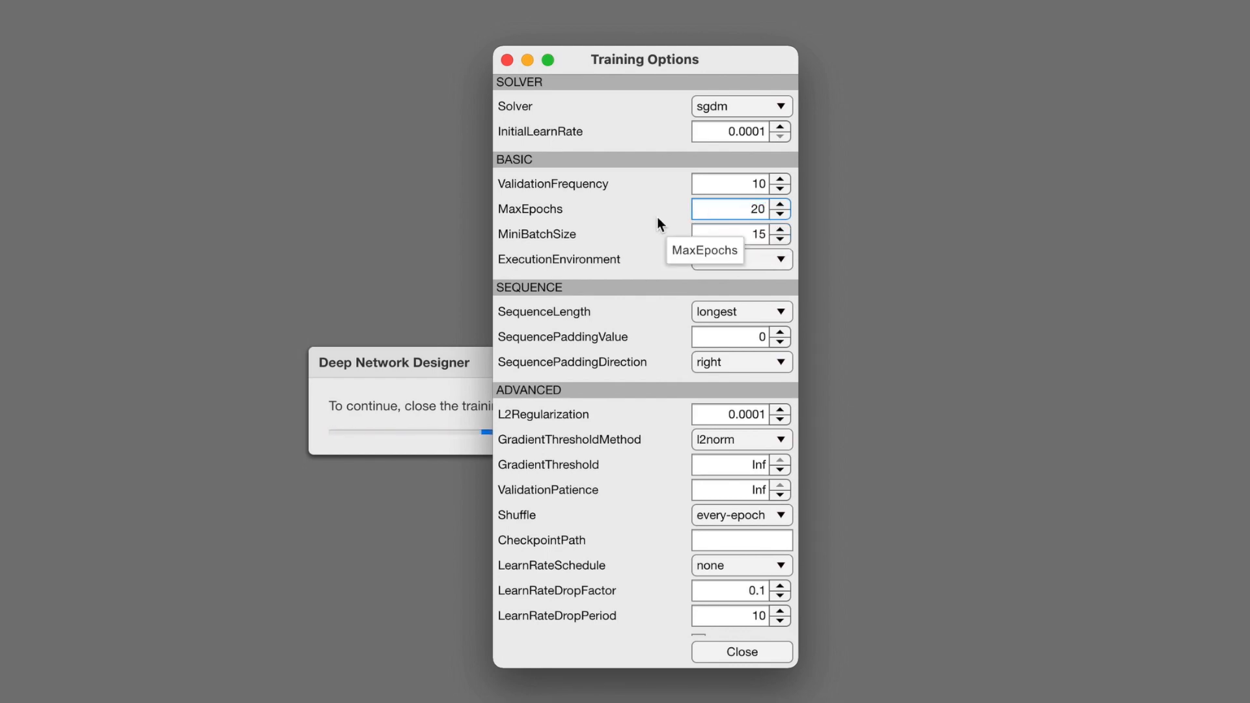
pyautogui.click(740, 651)
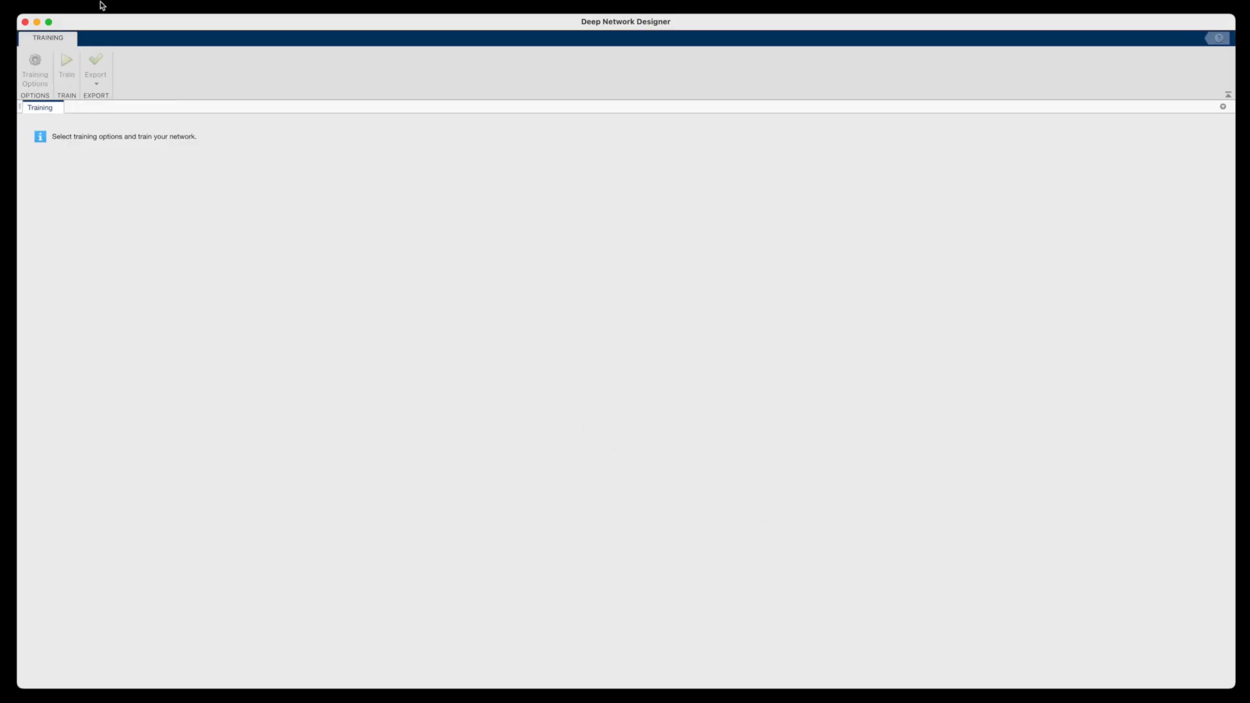
# Start training GoogLeNet on the imported high_five/no_high_five scalogram images
pyautogui.click(67, 67)
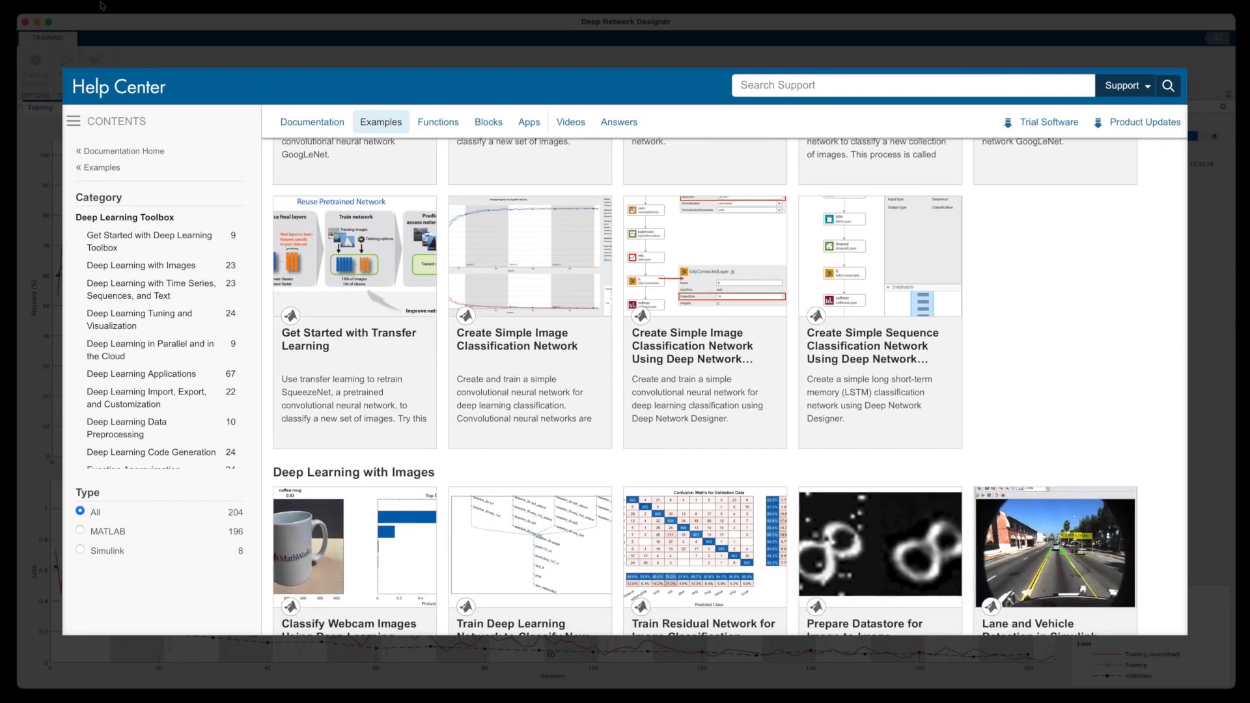
pyautogui.scroll(-3)
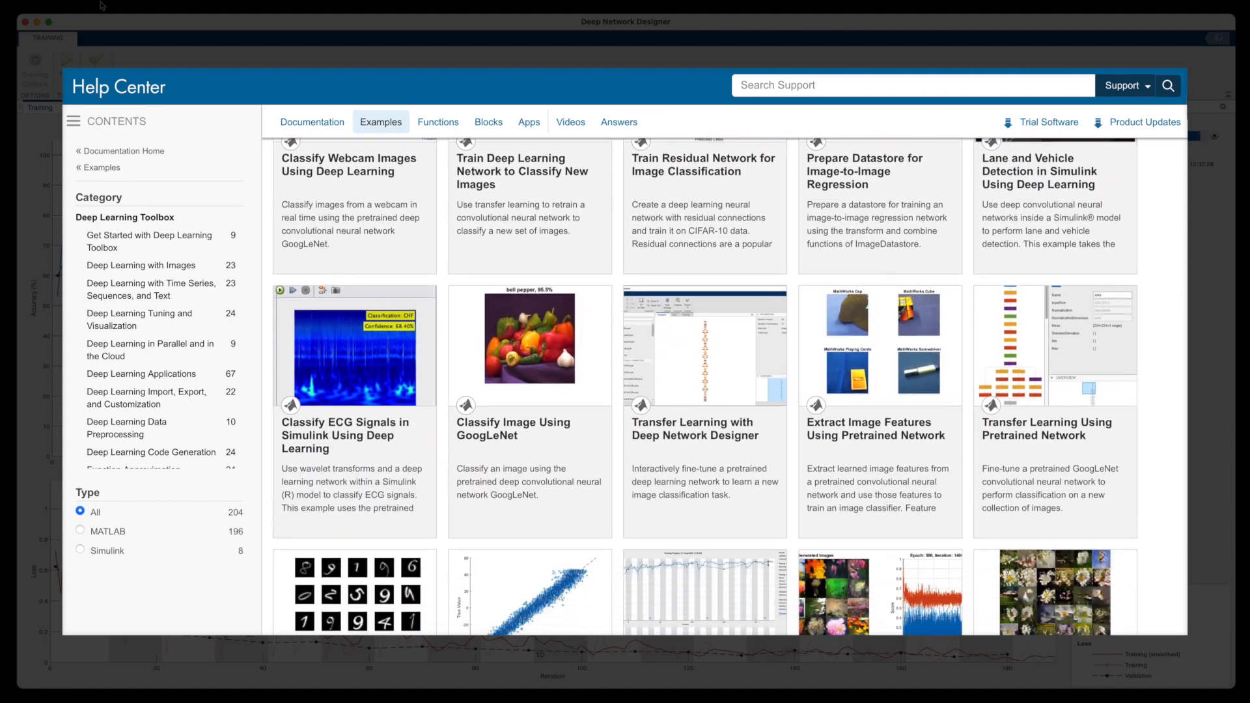
pyautogui.scroll(-3)
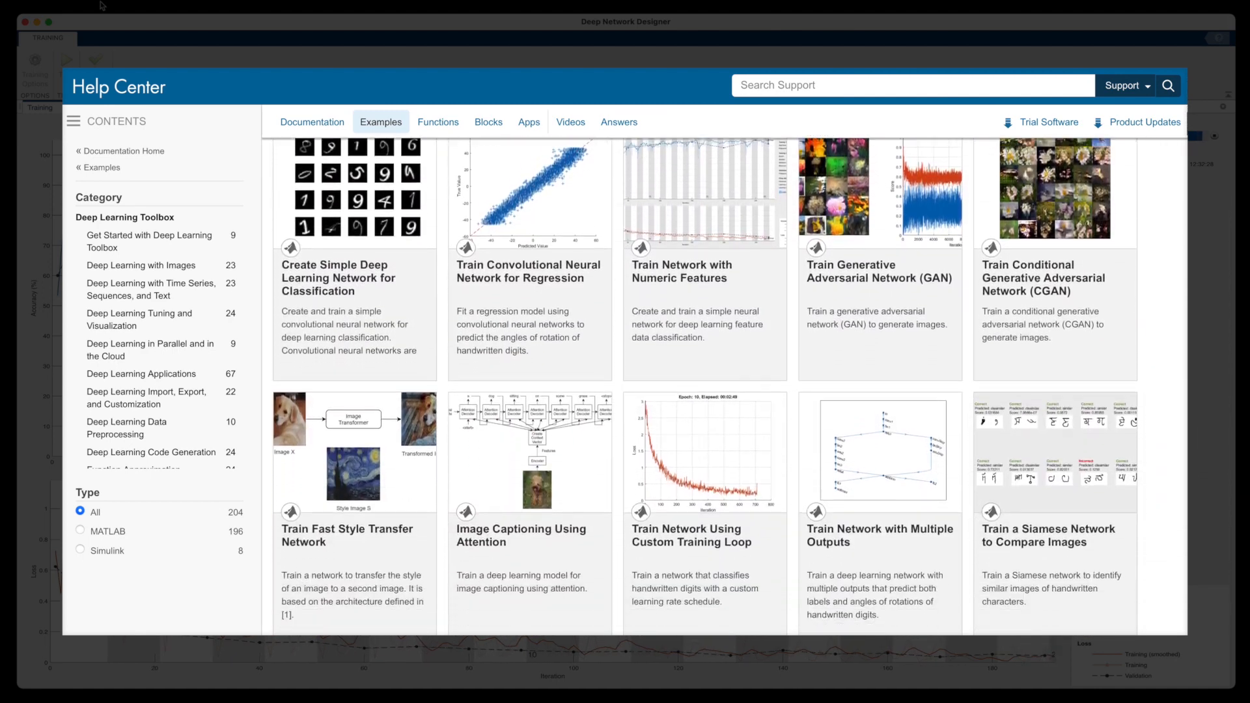
pyautogui.scroll(-3)
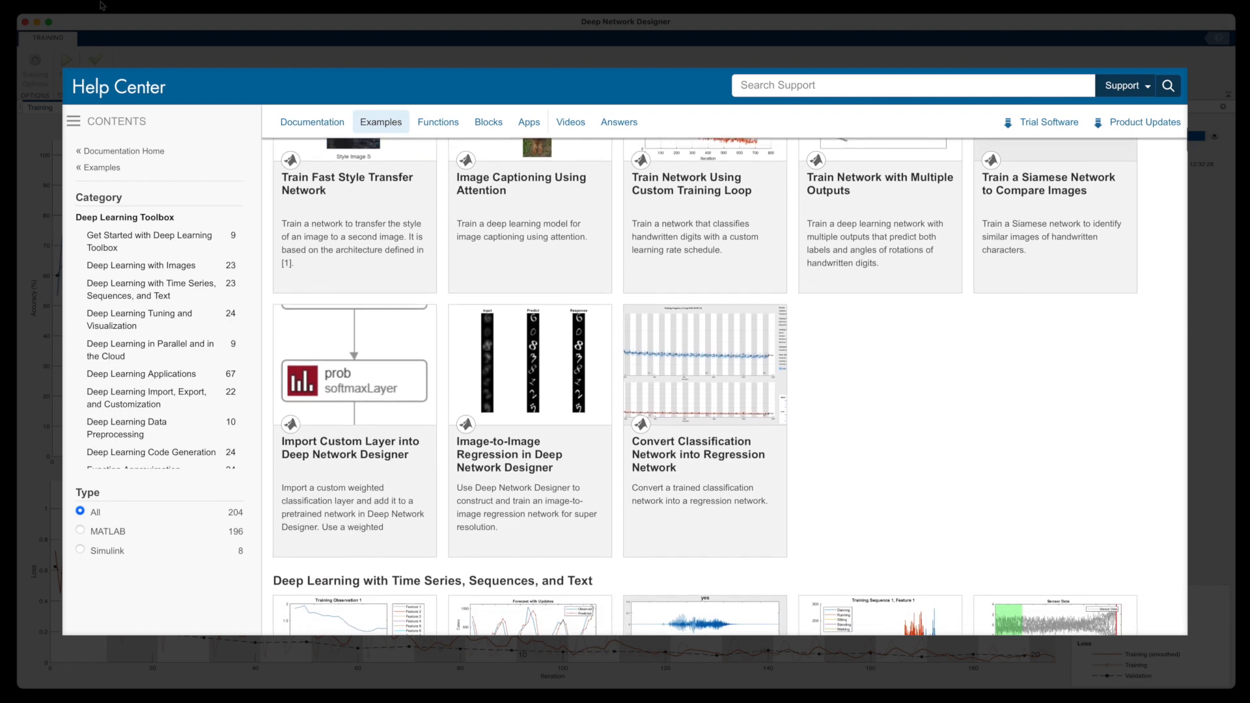
pyautogui.scroll(-3)
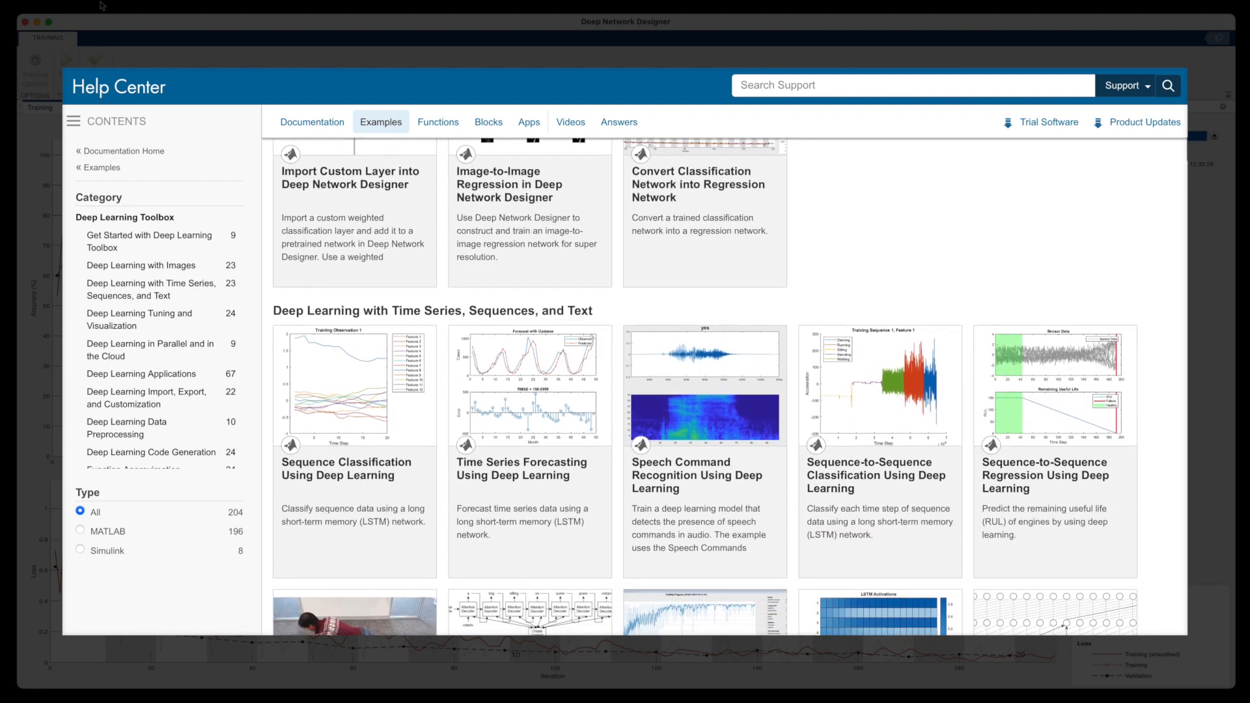
pyautogui.scroll(-3)
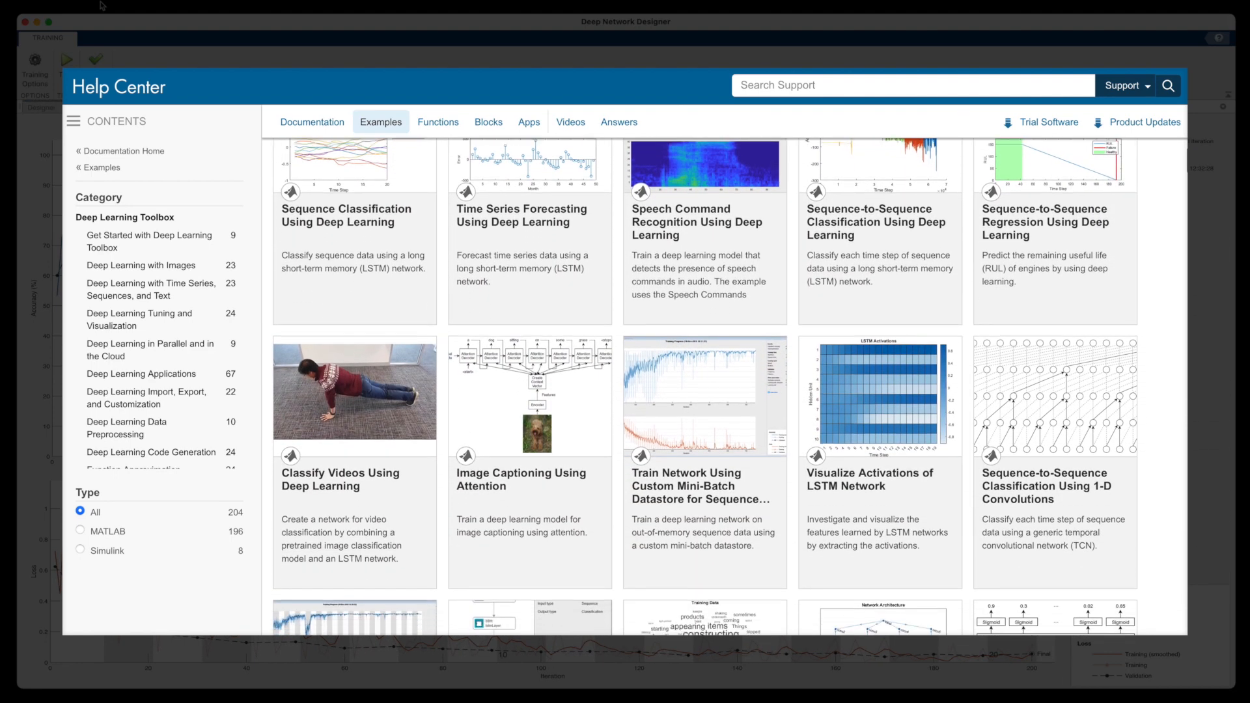